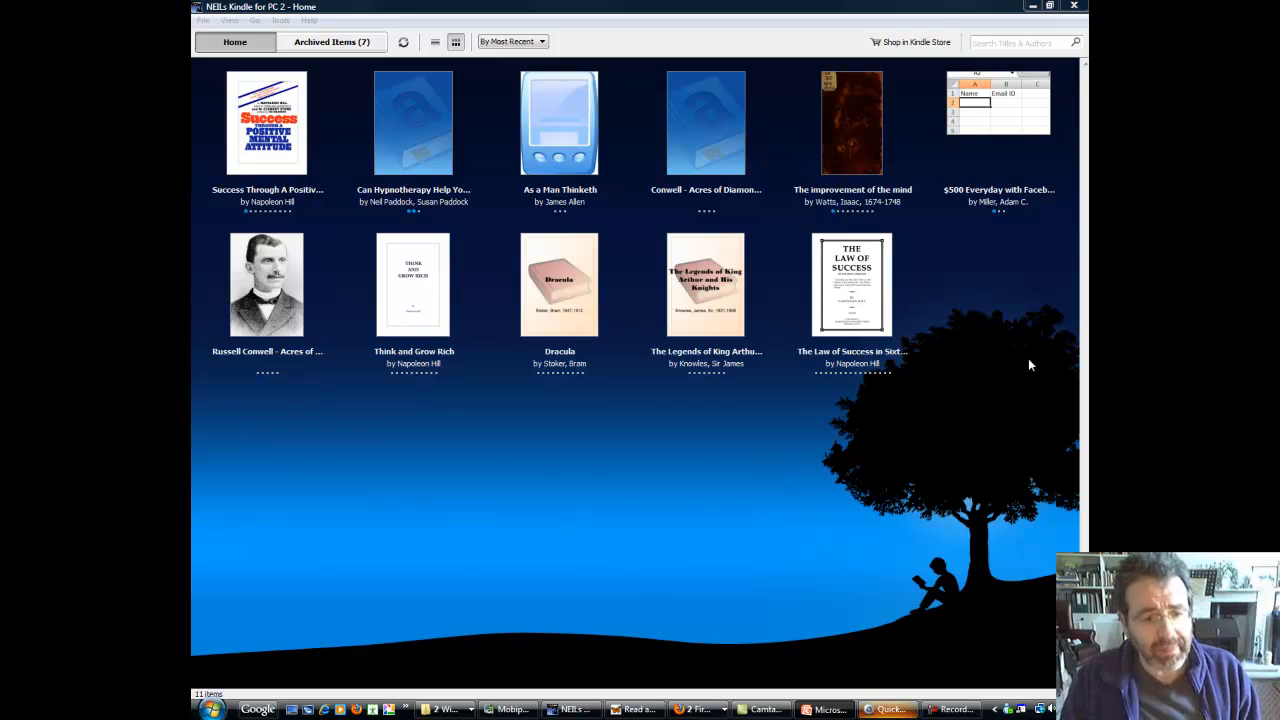
mouse_move(796, 458)
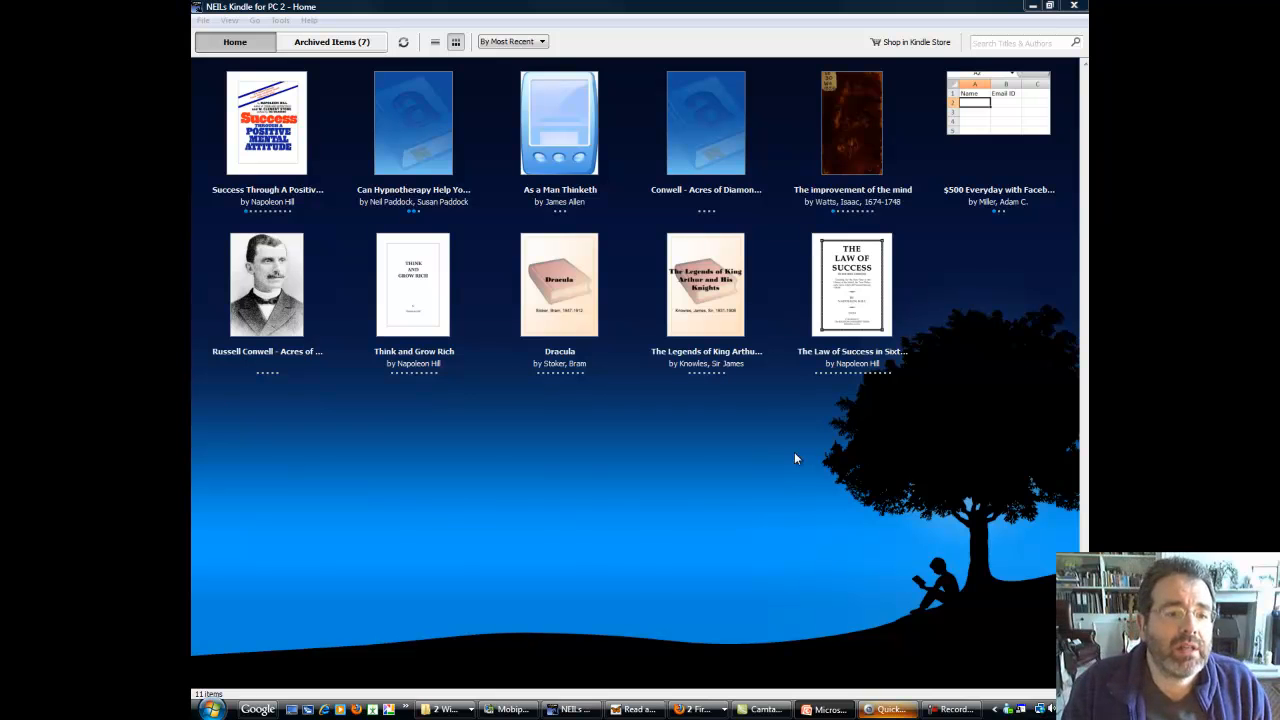
mouse_move(624, 414)
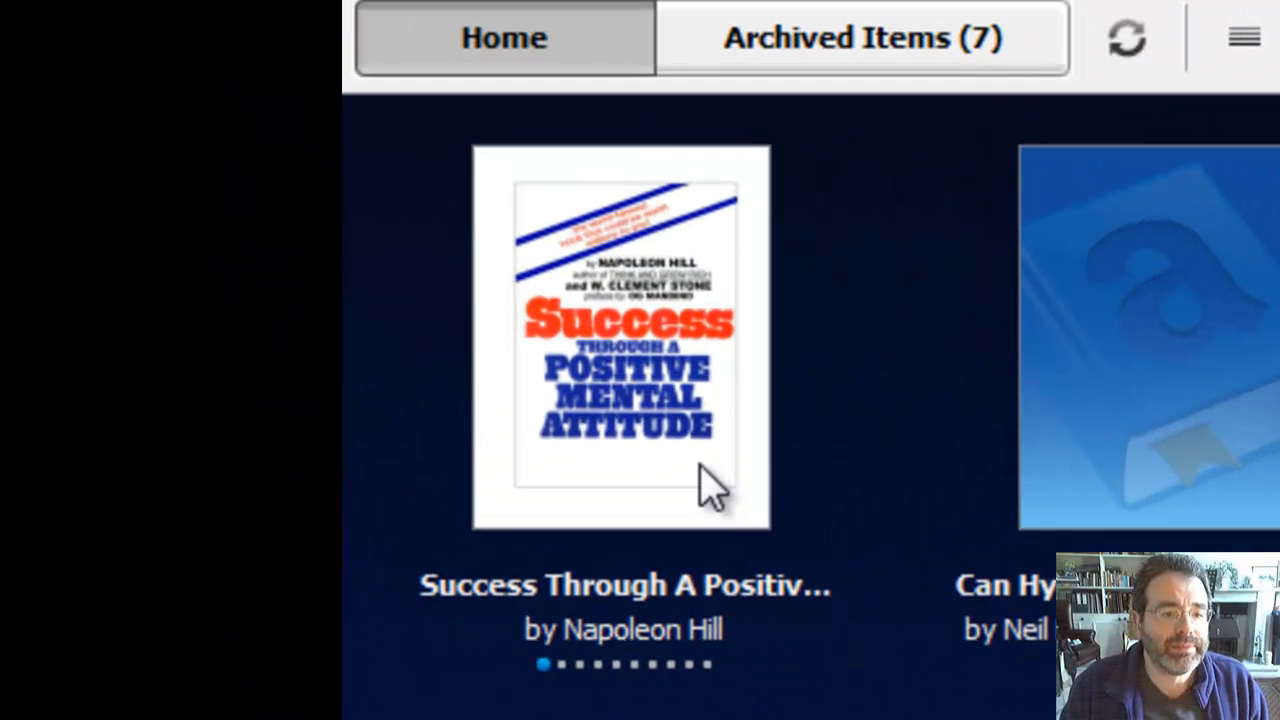
mouse_move(640, 380)
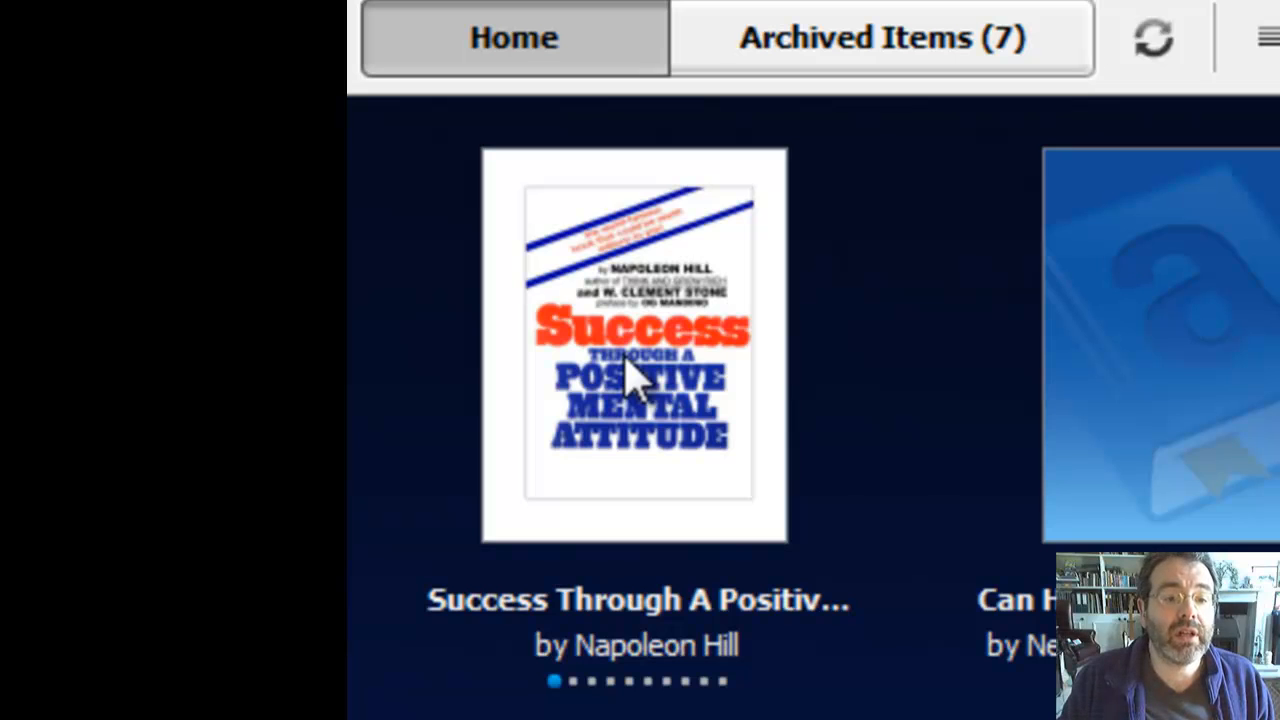
Step: Open Success Through A Positive Mental Attitude from the library home screen
left_click(632, 348)
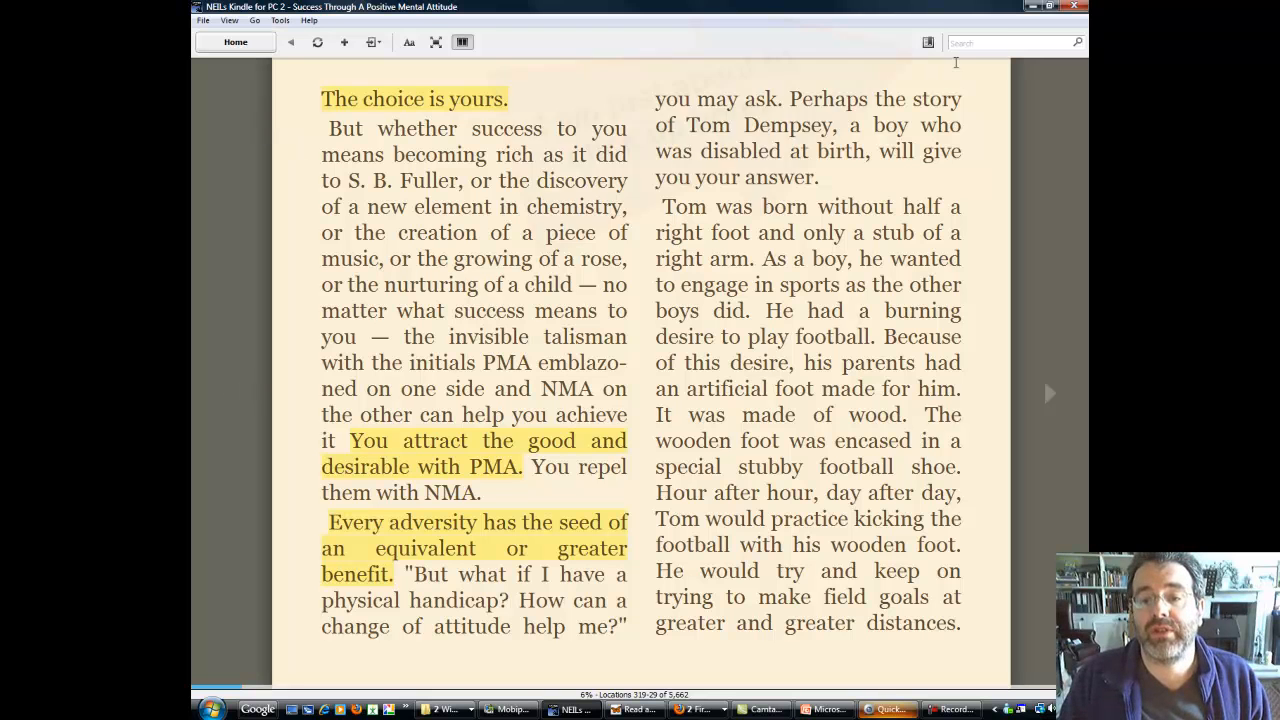
Step: Show the Notes & Marks list and jump to the Location 277 highlight
left_click(928, 42)
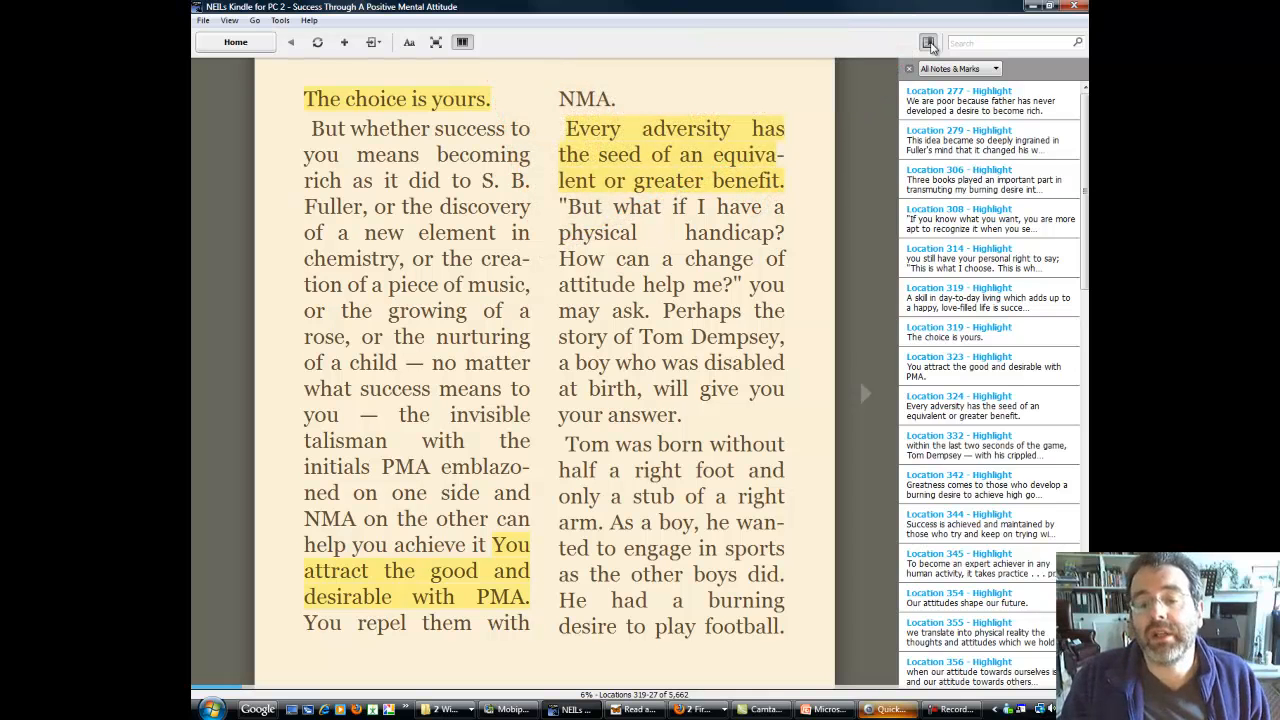
mouse_move(928, 42)
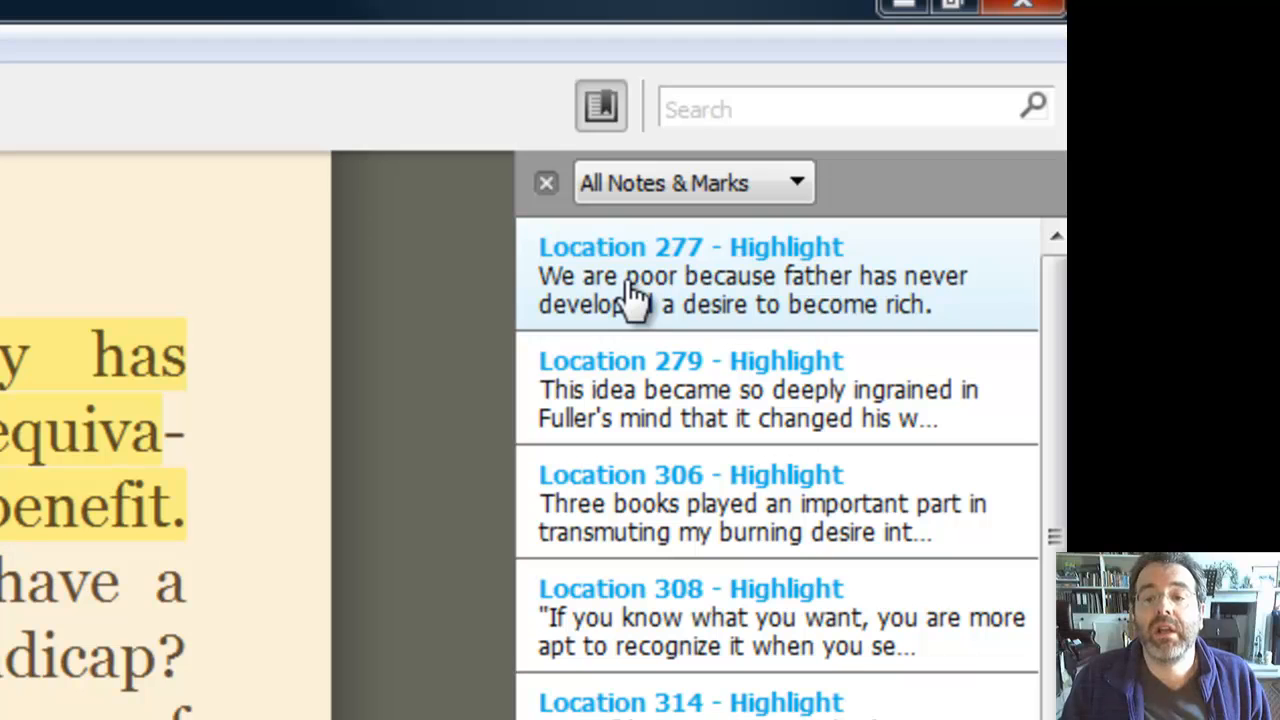
left_click(750, 276)
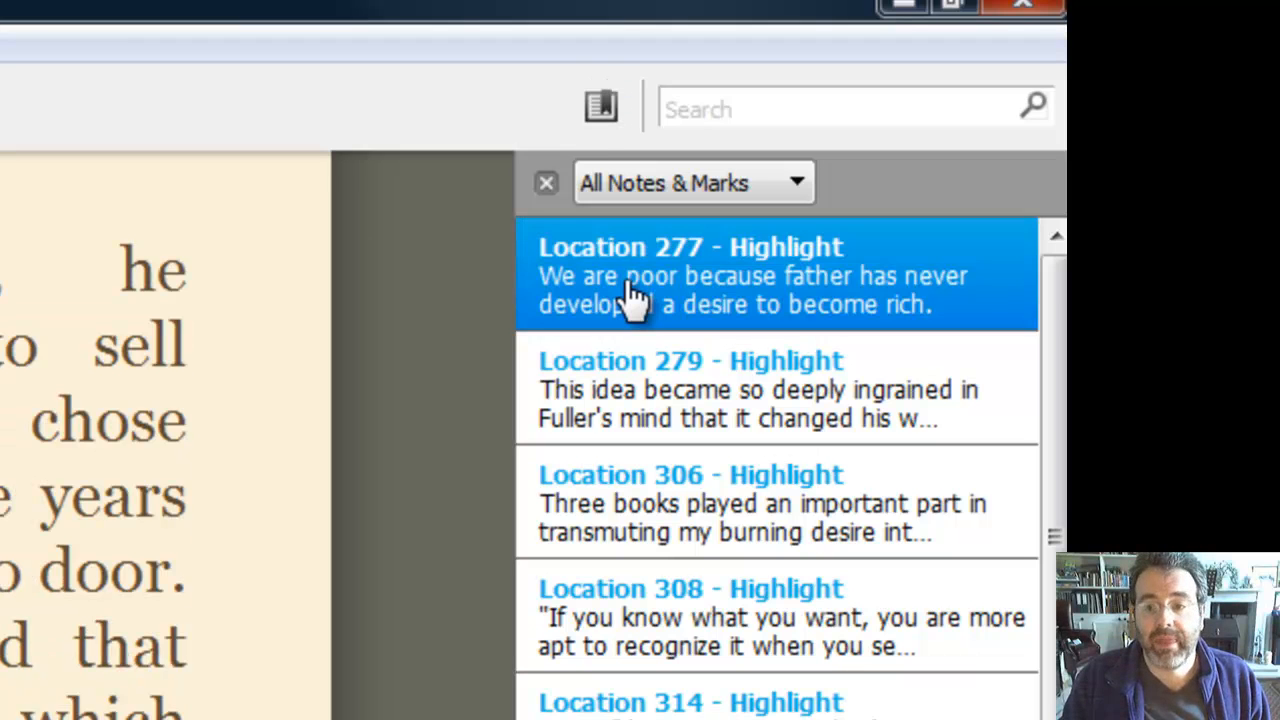
mouse_move(636, 320)
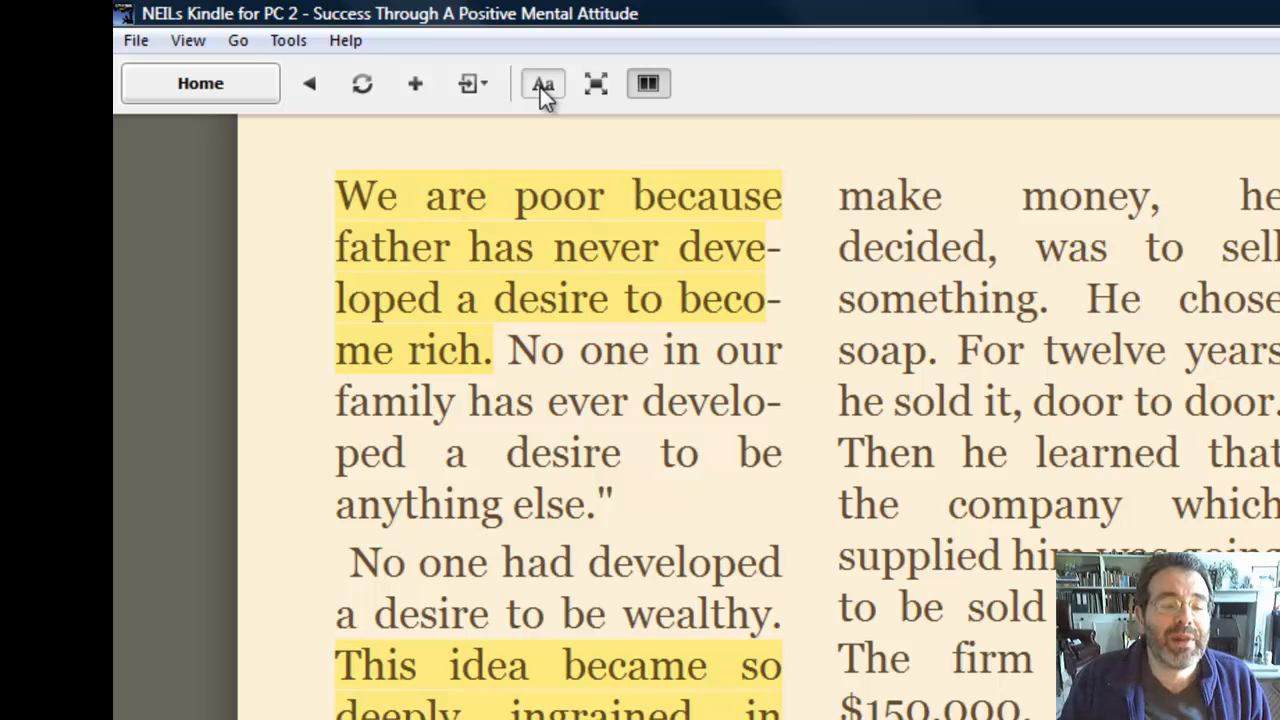
mouse_move(544, 84)
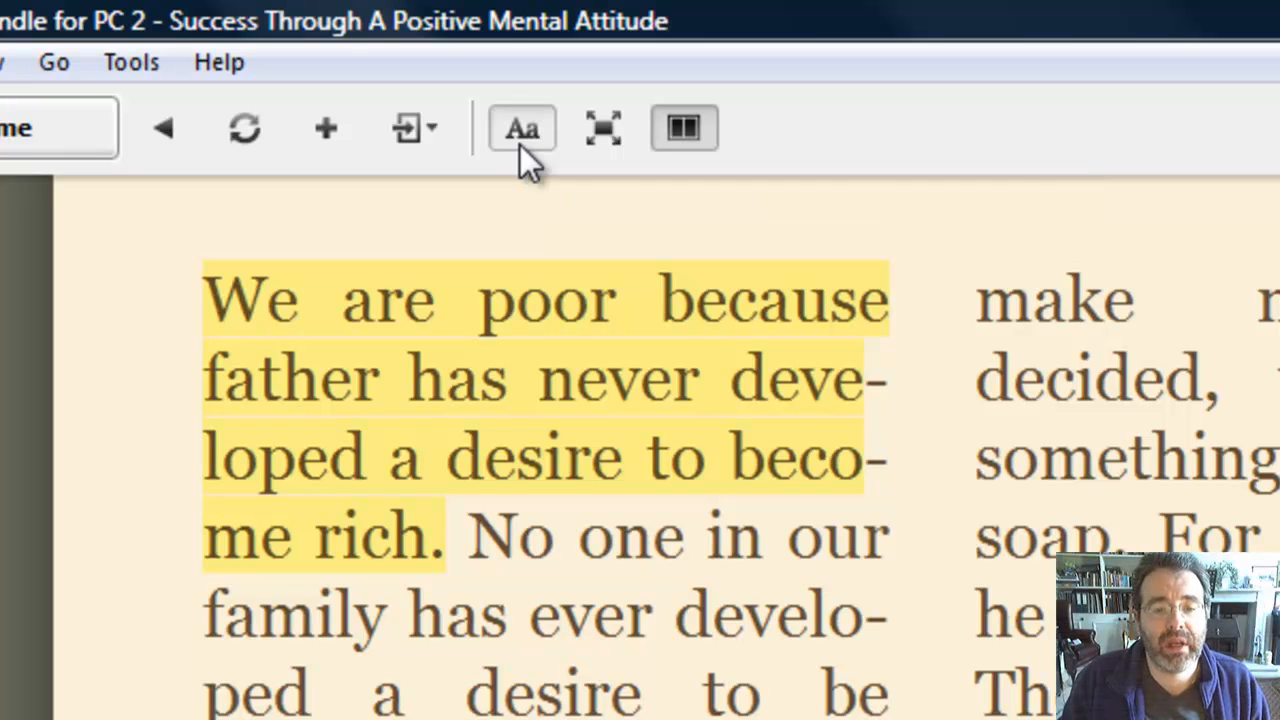
Step: Try the font size slider from smallest to largest, leaving the text at medium size
left_click(520, 128)
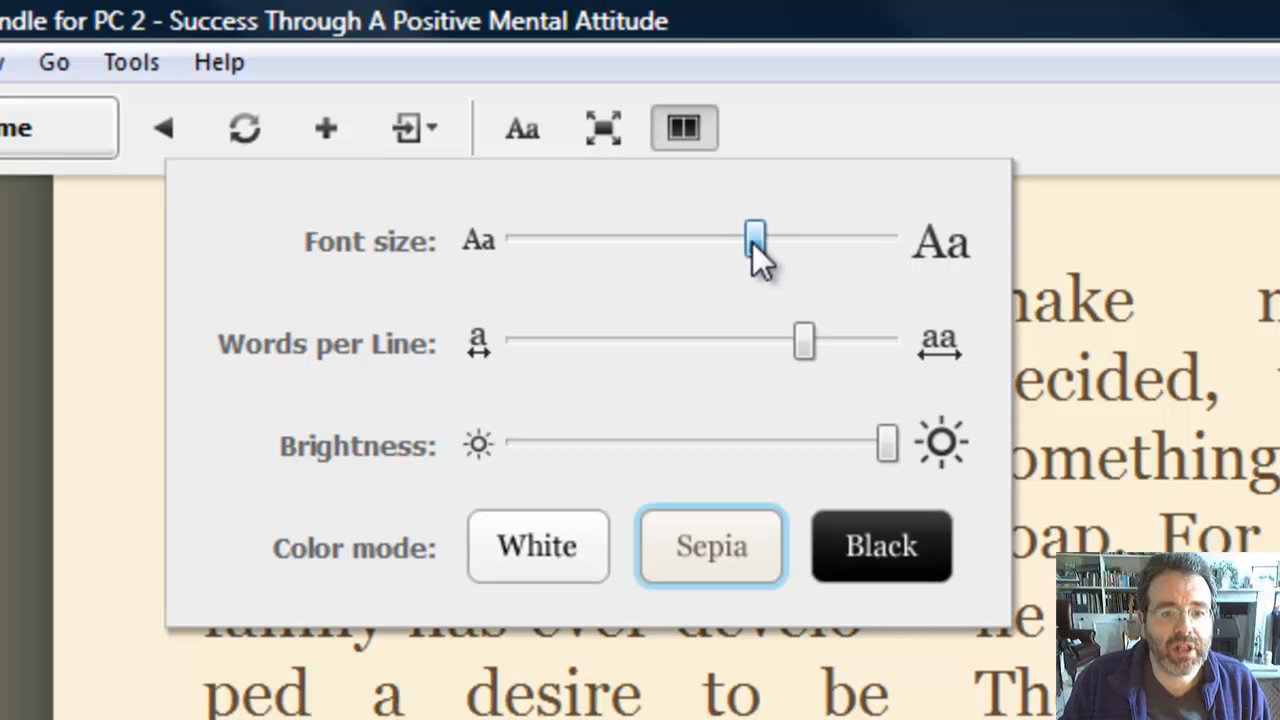
left_click_drag(756, 240, 718, 240)
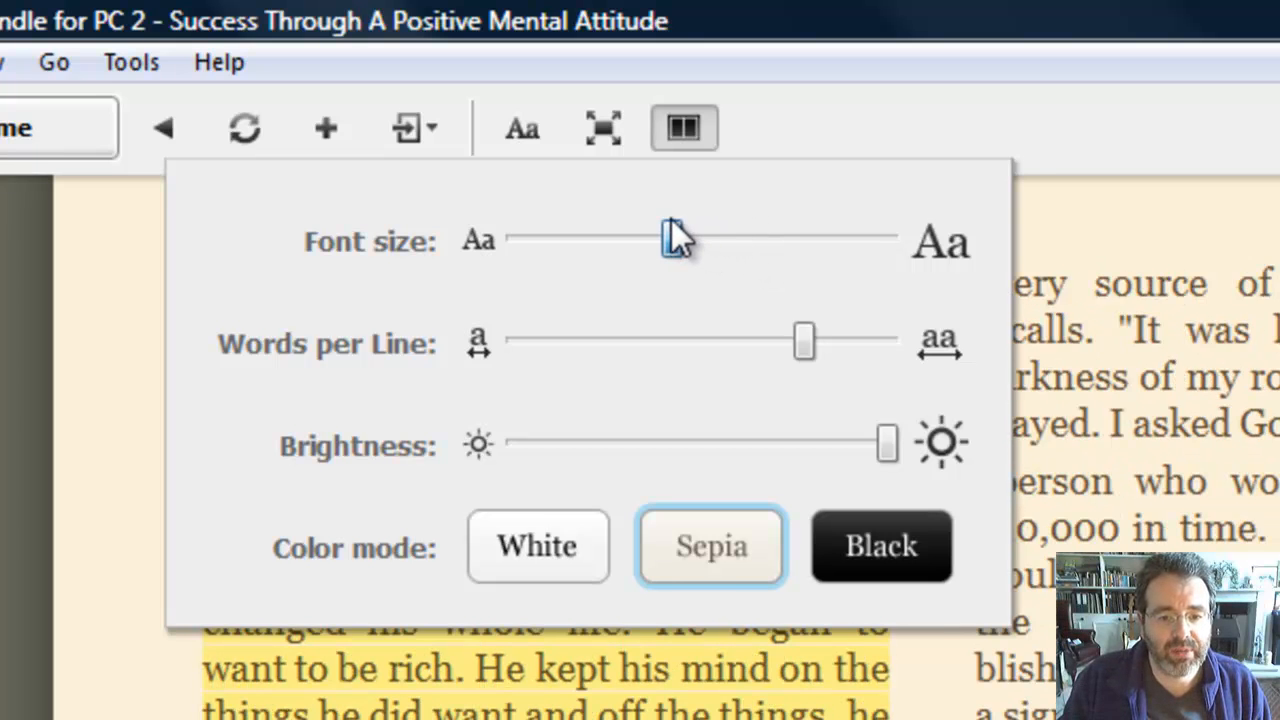
left_click_drag(664, 238, 584, 238)
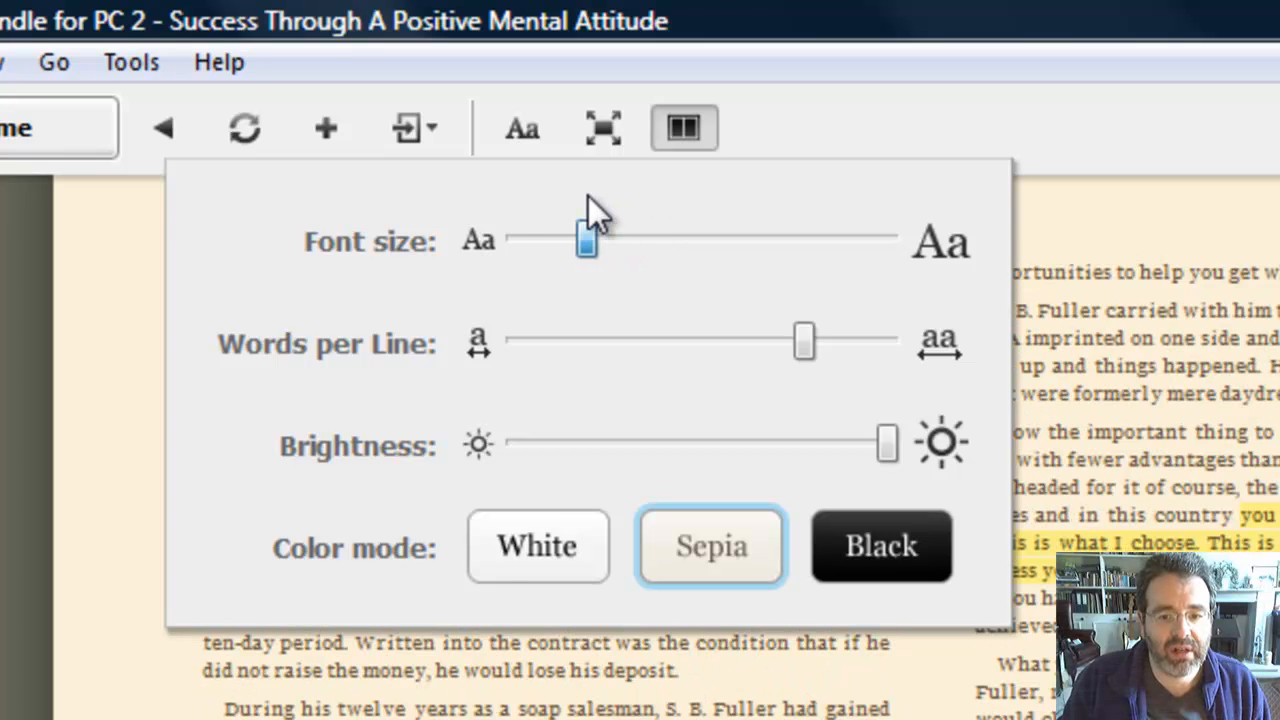
left_click_drag(584, 238, 536, 238)
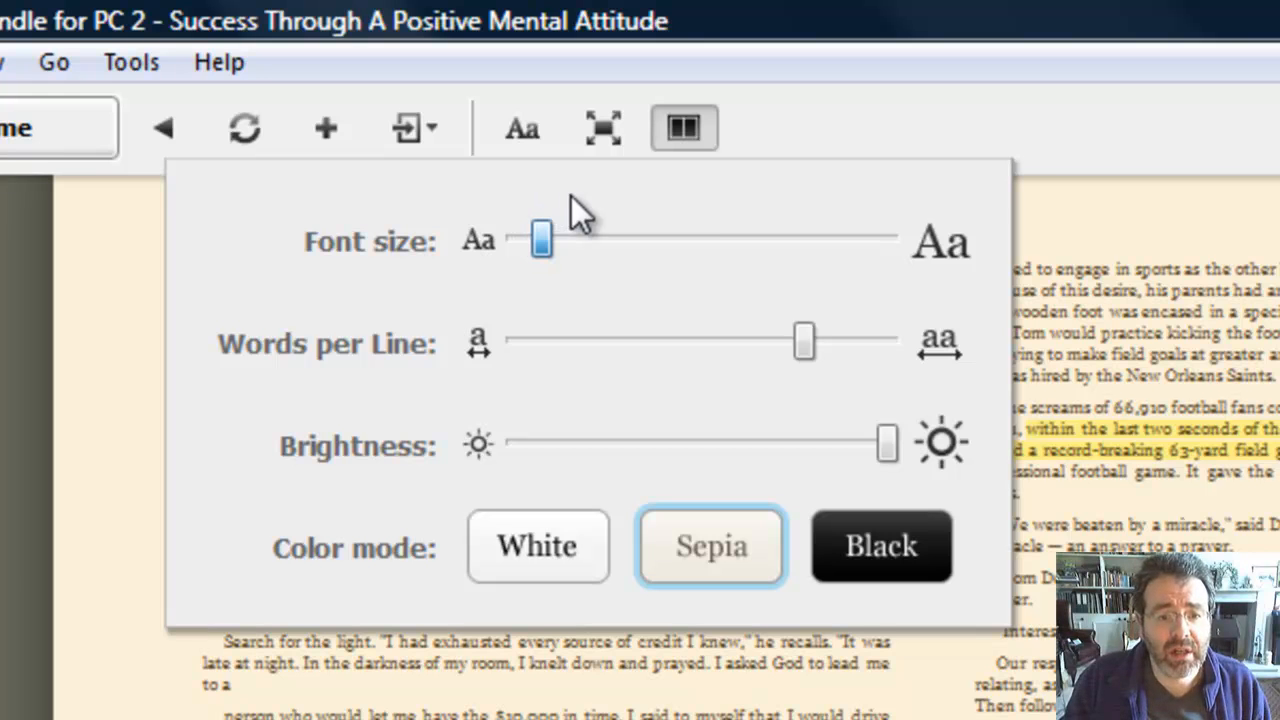
left_click_drag(540, 238, 710, 238)
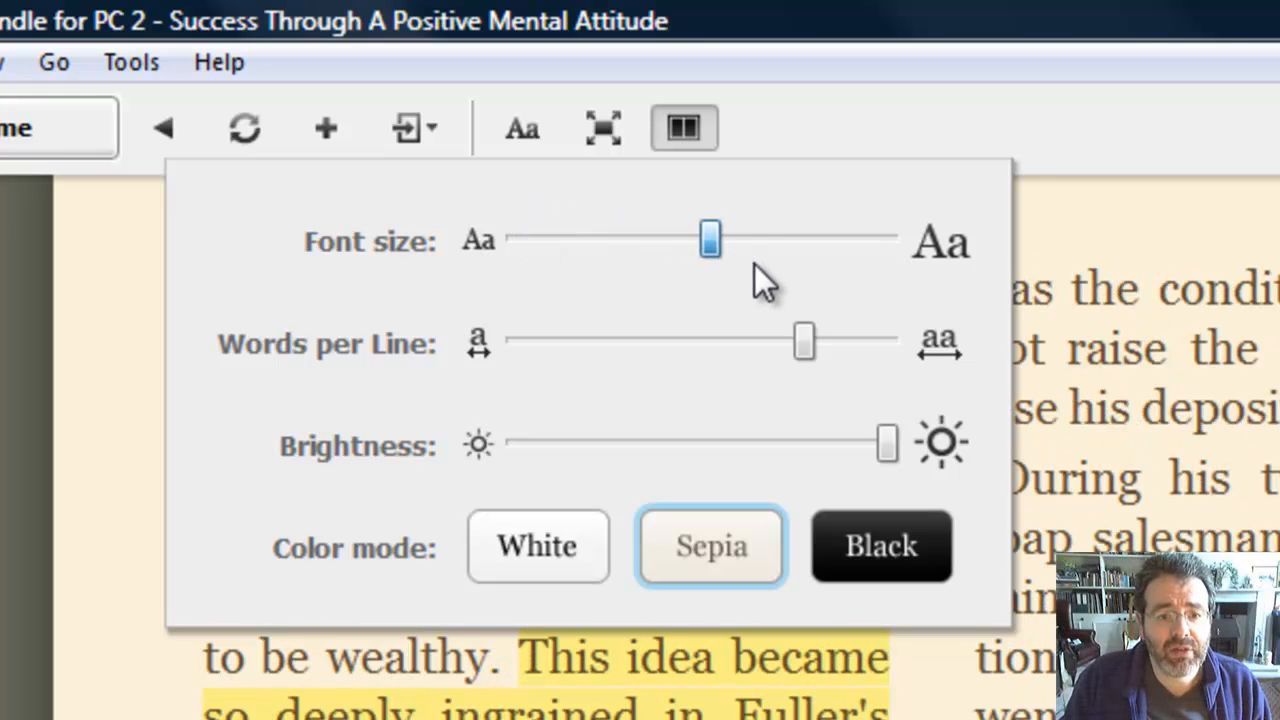
left_click_drag(710, 238, 844, 238)
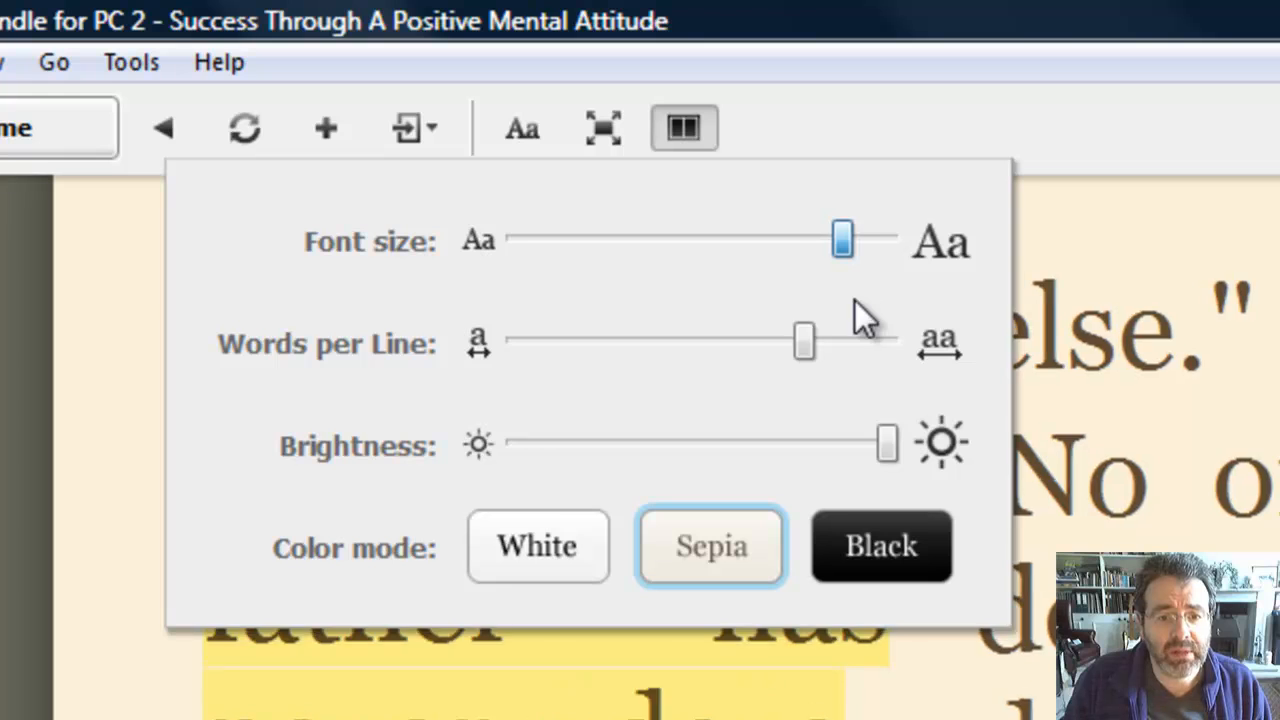
left_click_drag(844, 238, 888, 238)
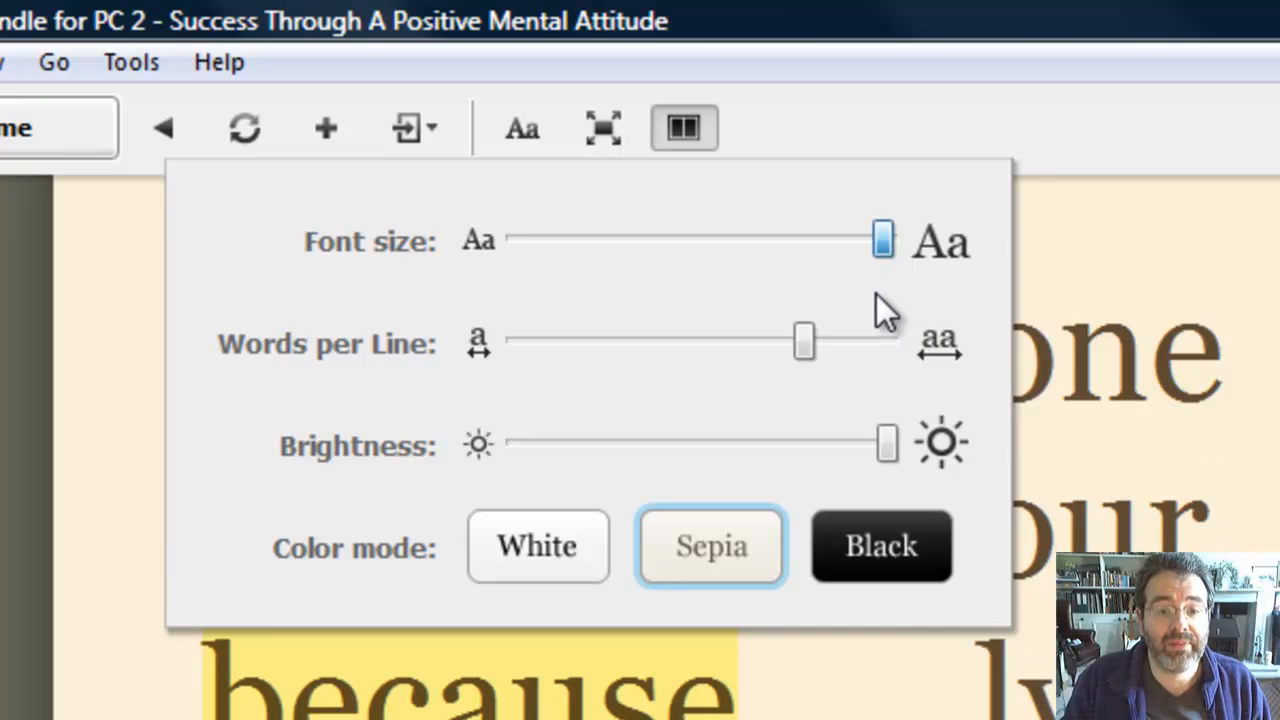
left_click_drag(884, 240, 724, 240)
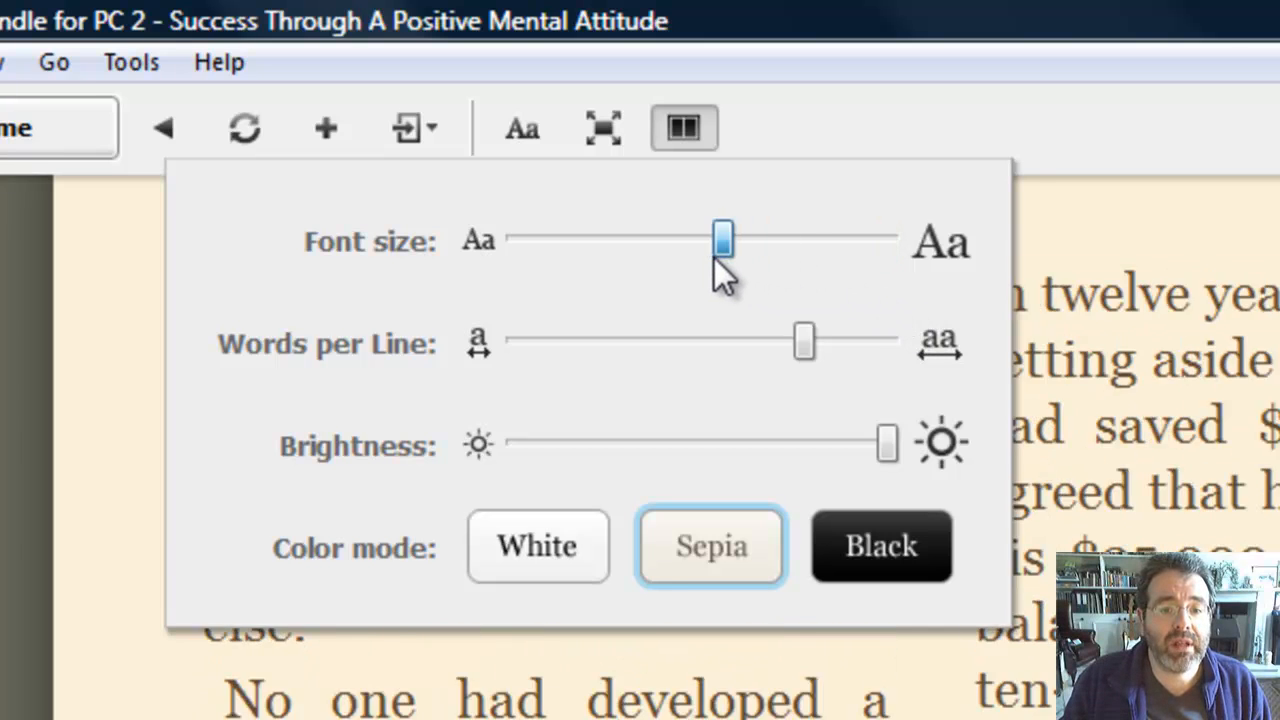
left_click_drag(722, 238, 710, 238)
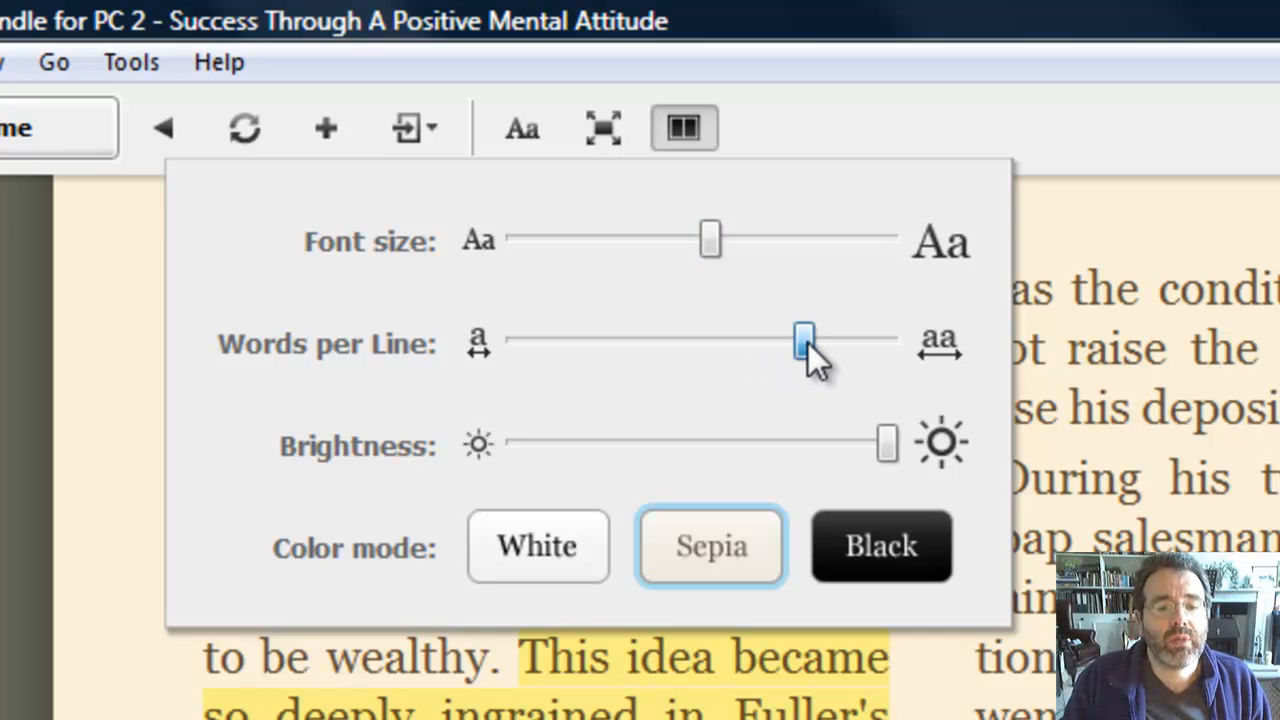
Step: Narrow the words-per-line setting and set the color mode to Black
left_click_drag(804, 338, 672, 338)
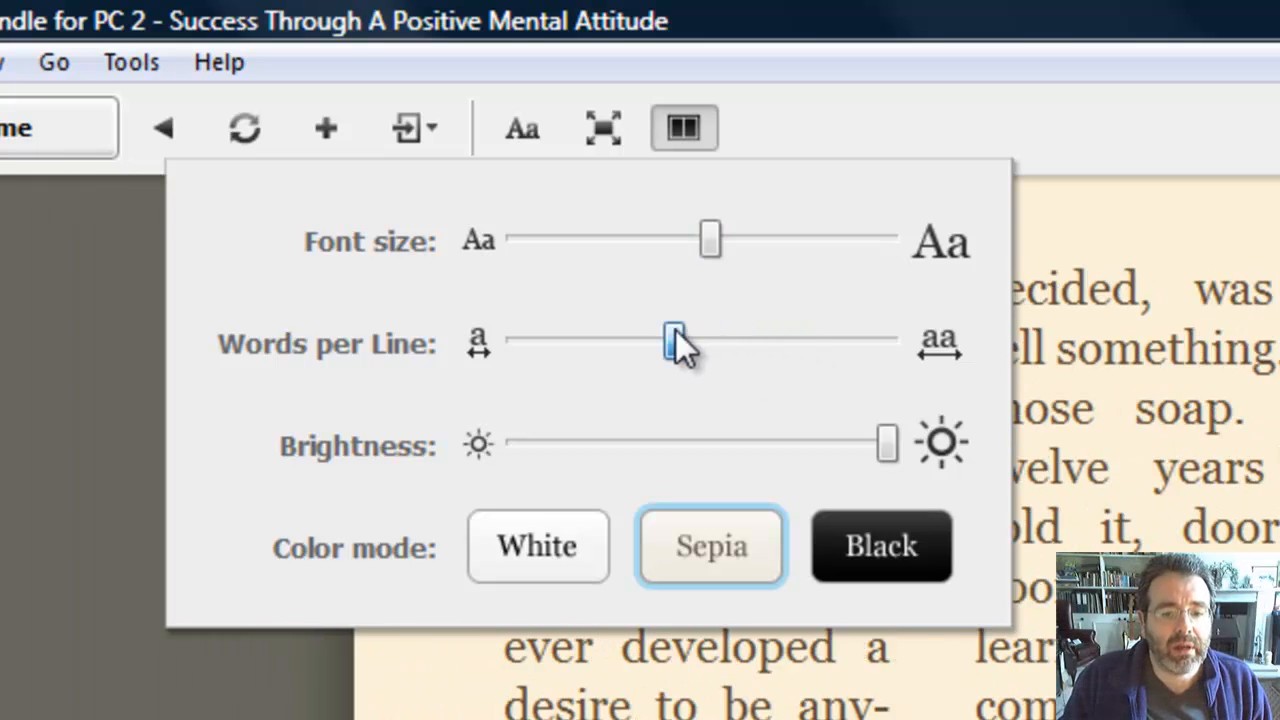
left_click_drag(712, 340, 624, 340)
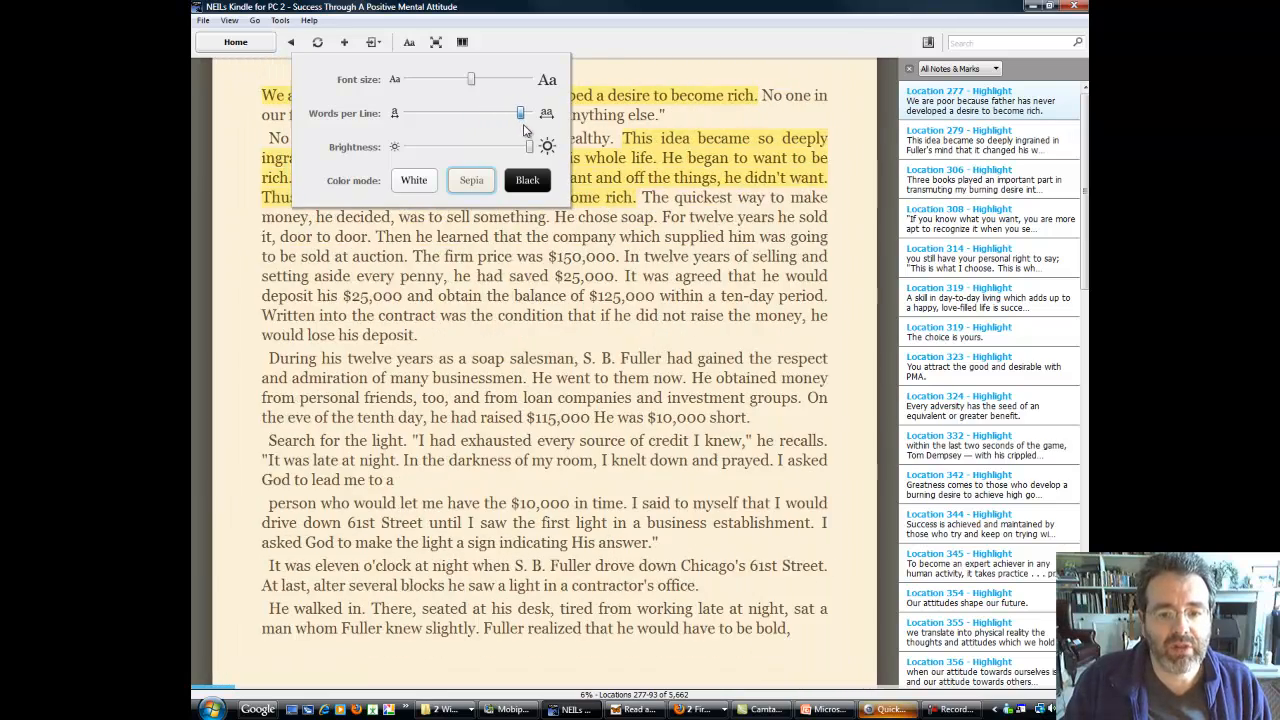
left_click_drag(520, 112, 476, 112)
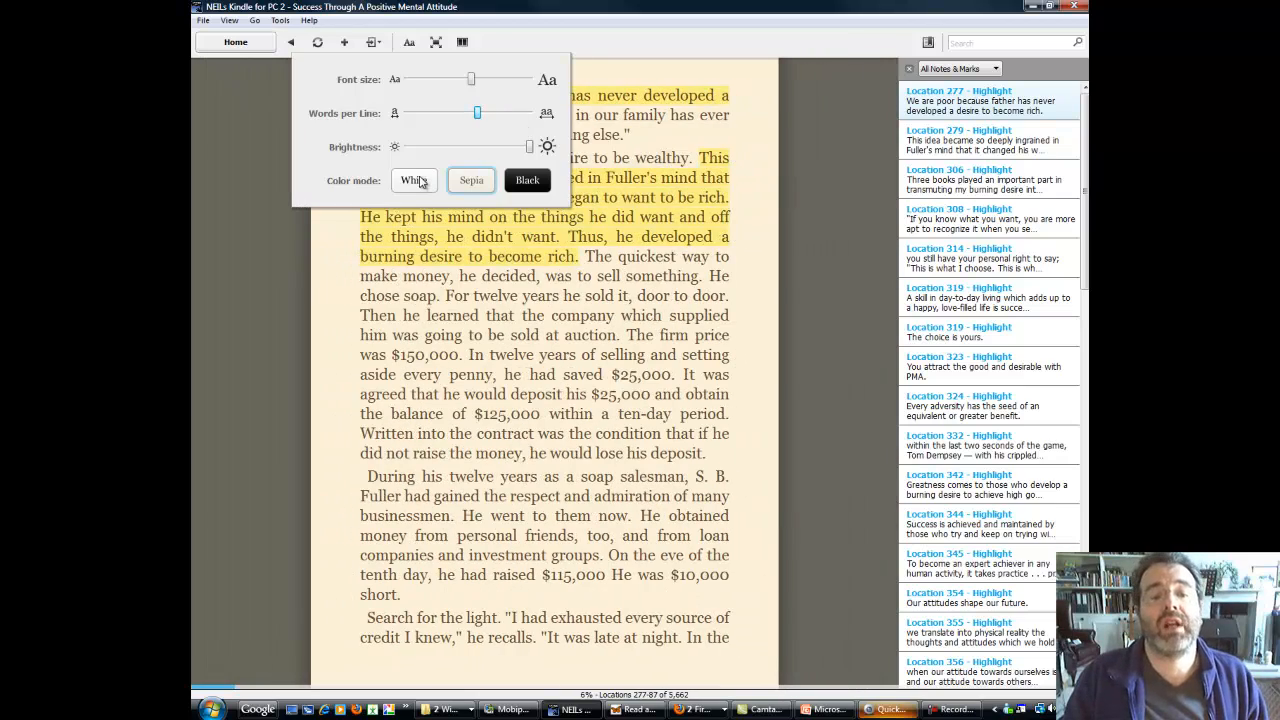
left_click(412, 180)
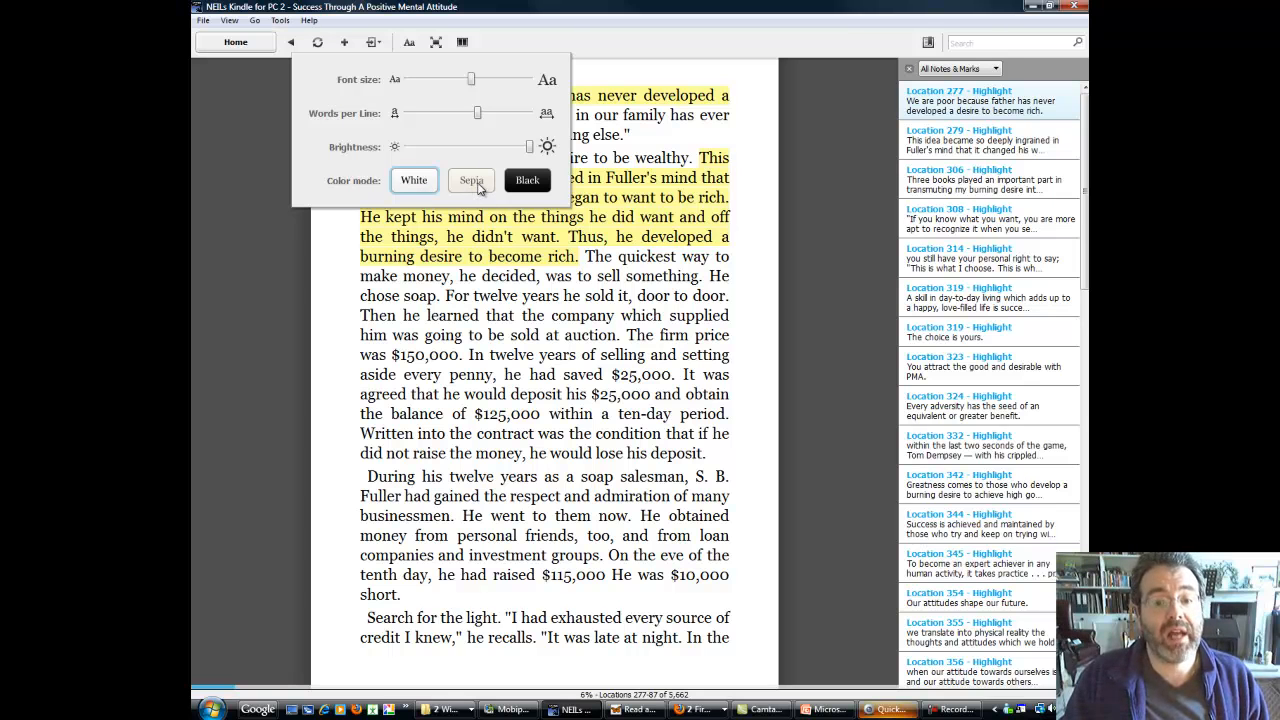
left_click(528, 180)
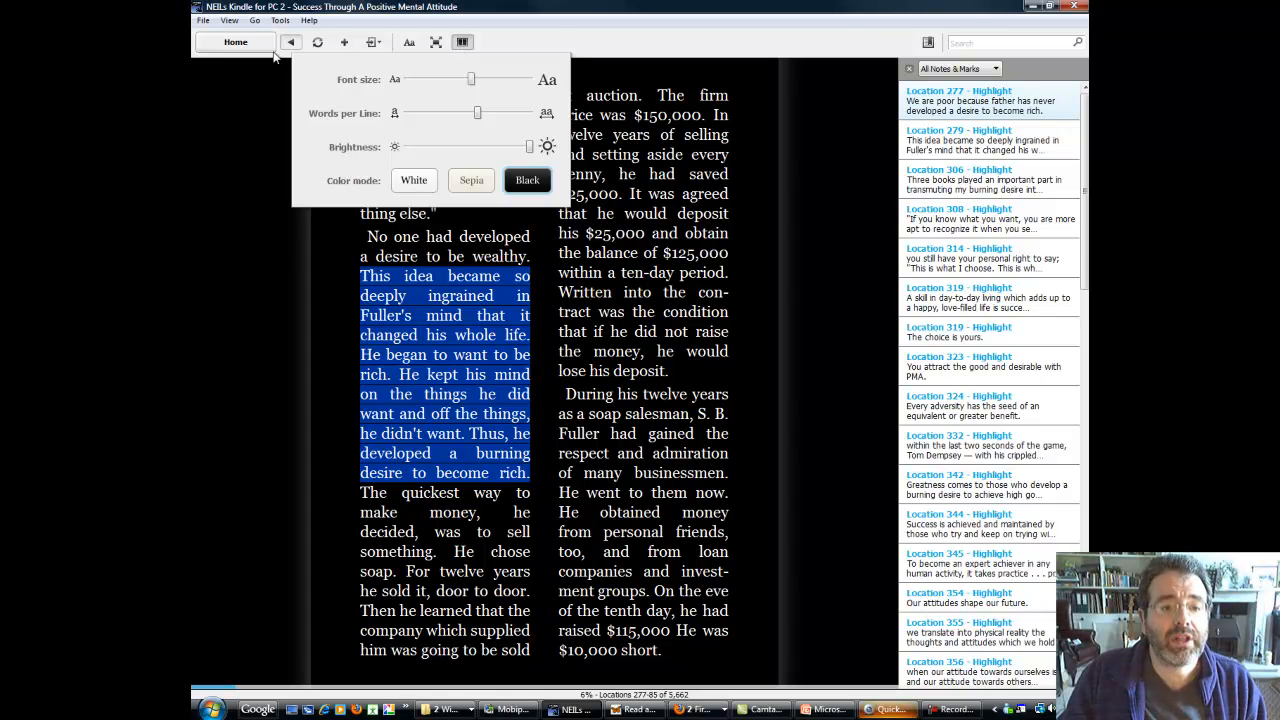
Step: Close the display settings and return Home to the library
left_click(236, 42)
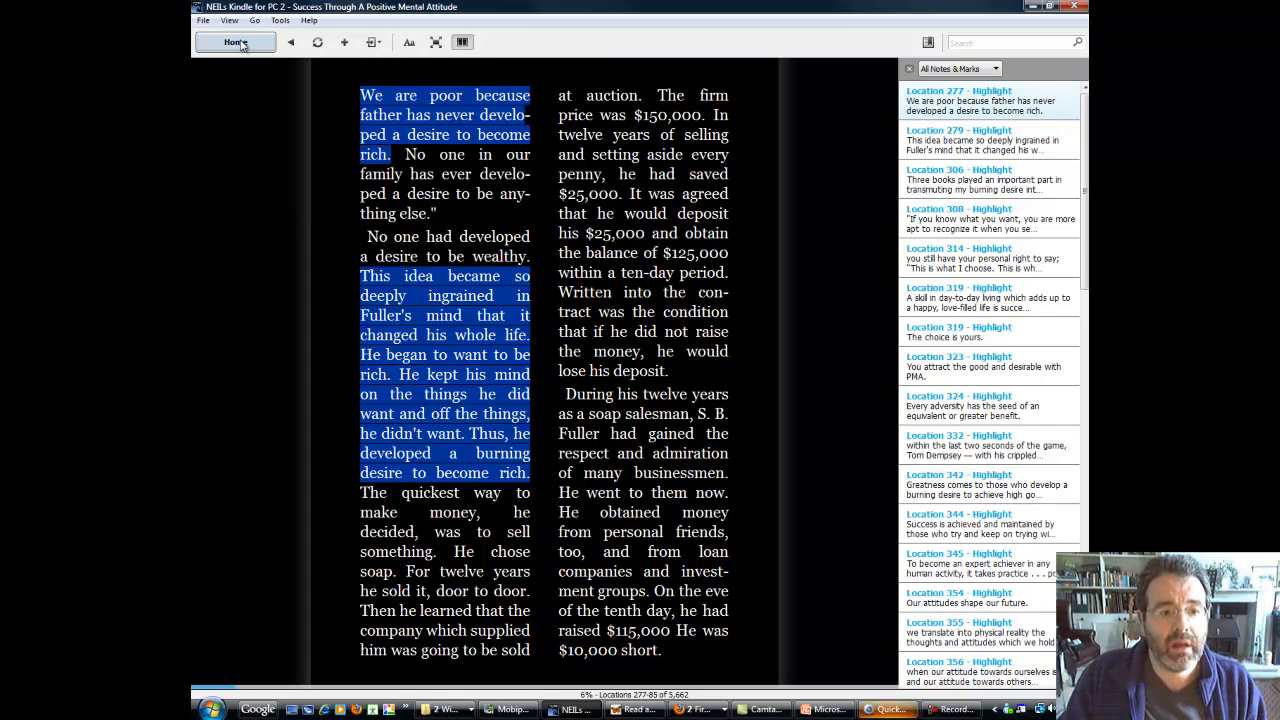
left_click(234, 42)
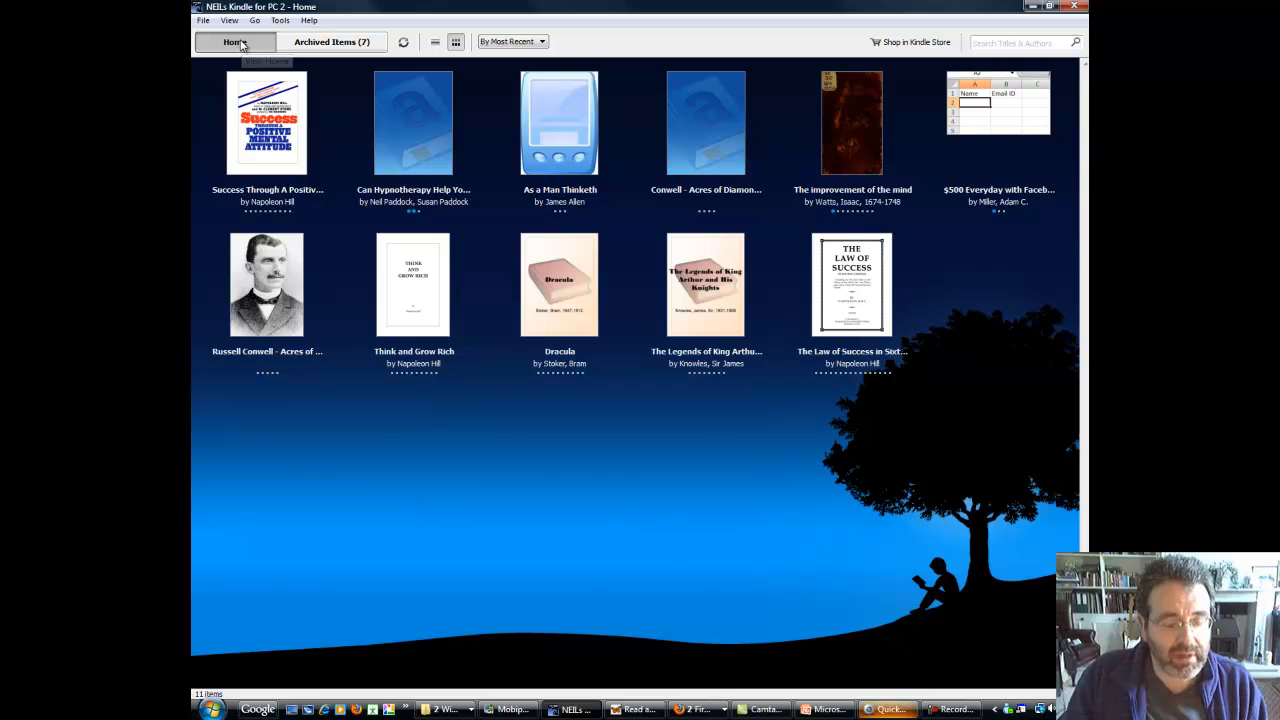
mouse_move(234, 42)
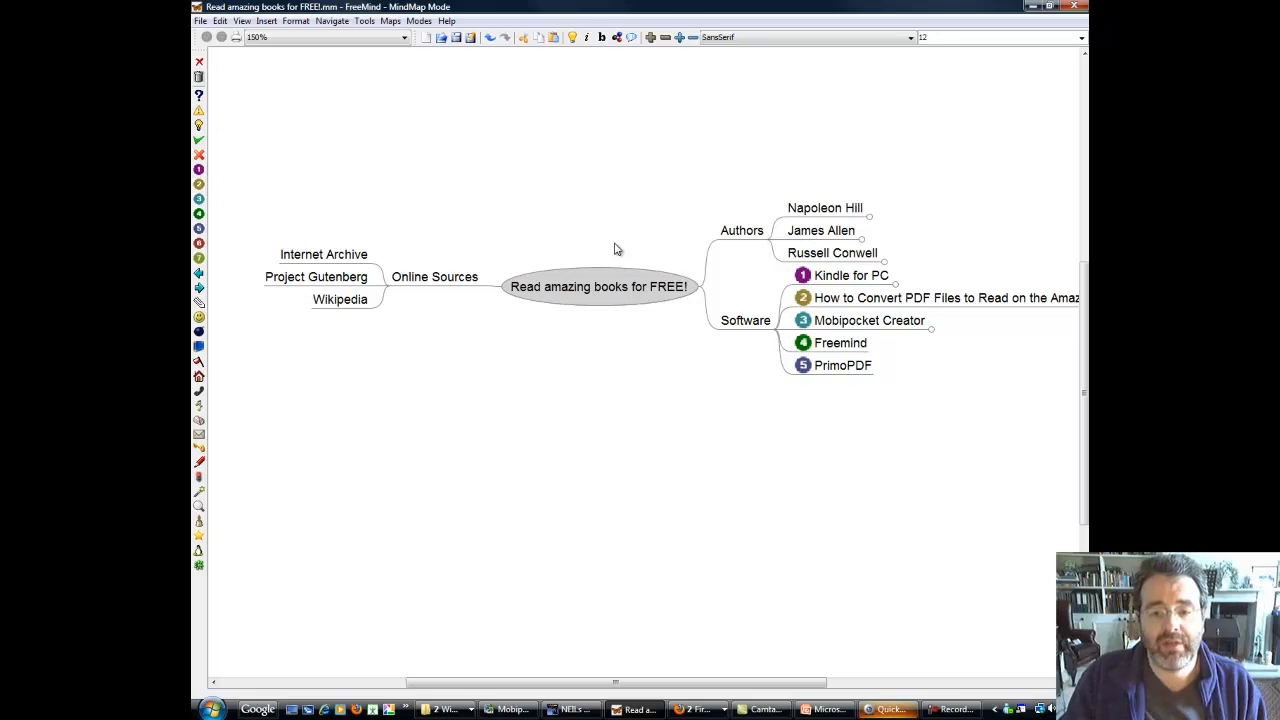
mouse_move(712, 192)
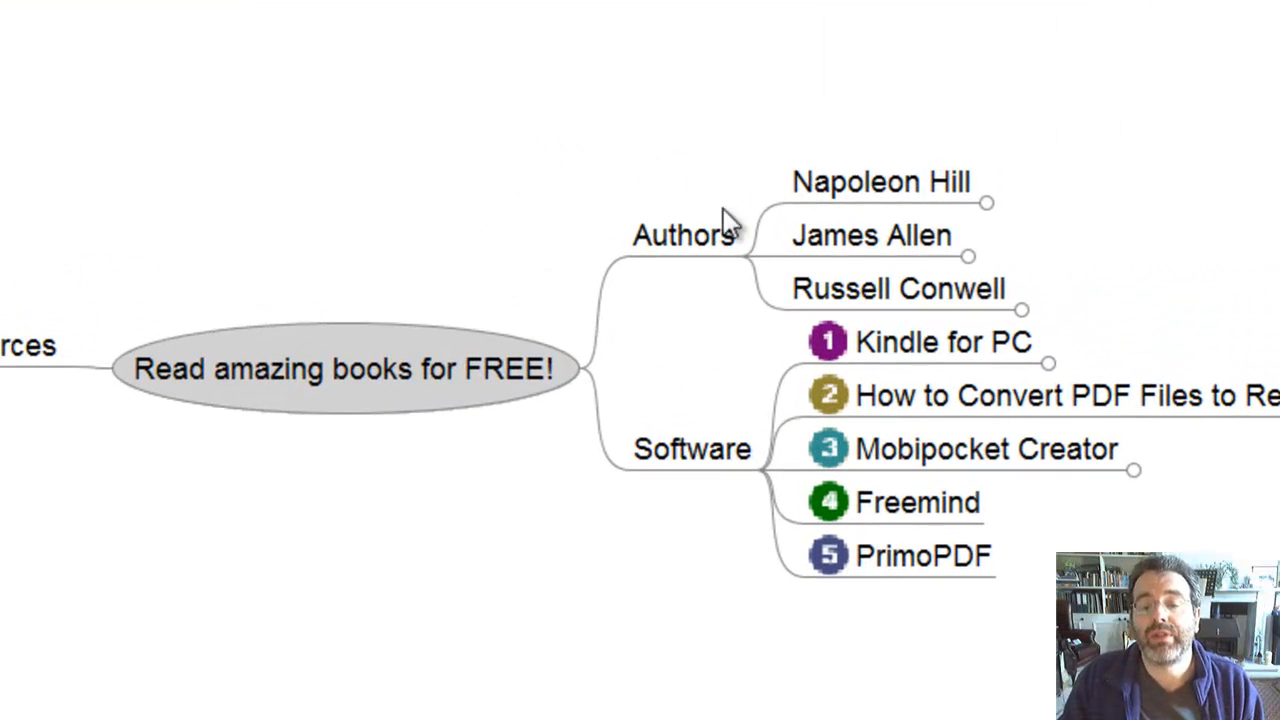
Step: Switch to the FreeMind 'Read amazing books for FREE!' mind map
left_click(870, 236)
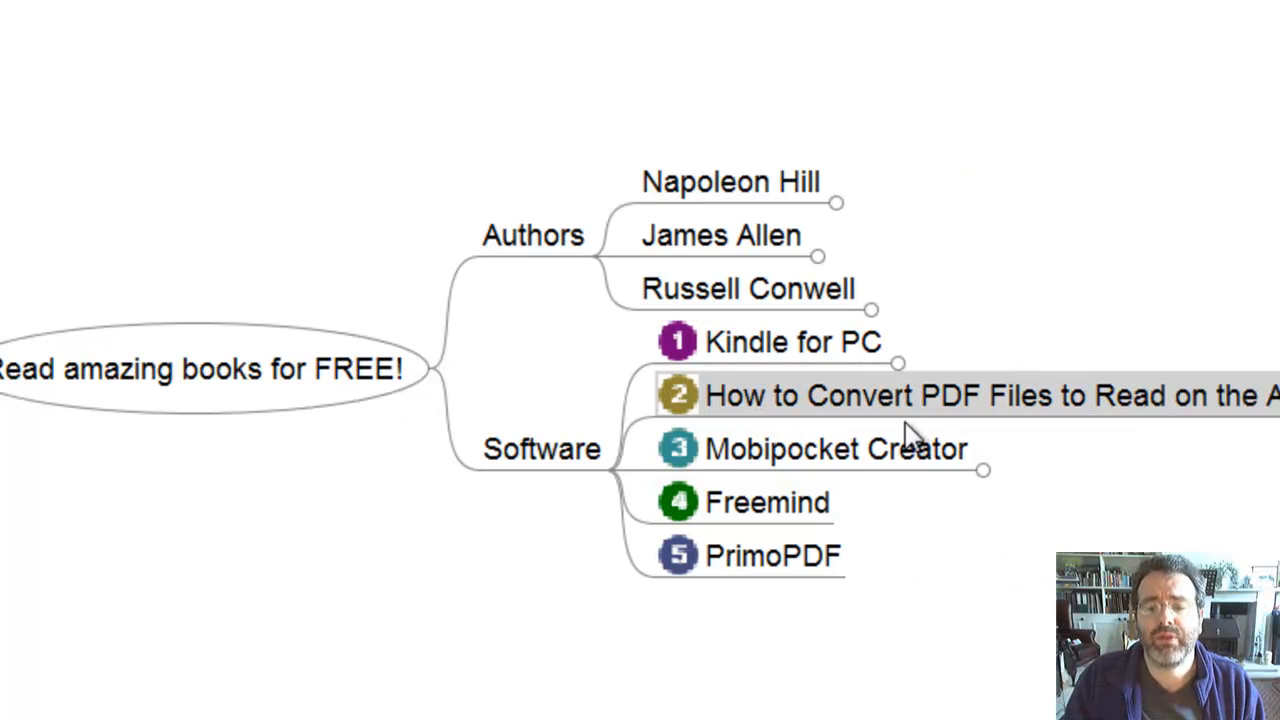
mouse_move(796, 414)
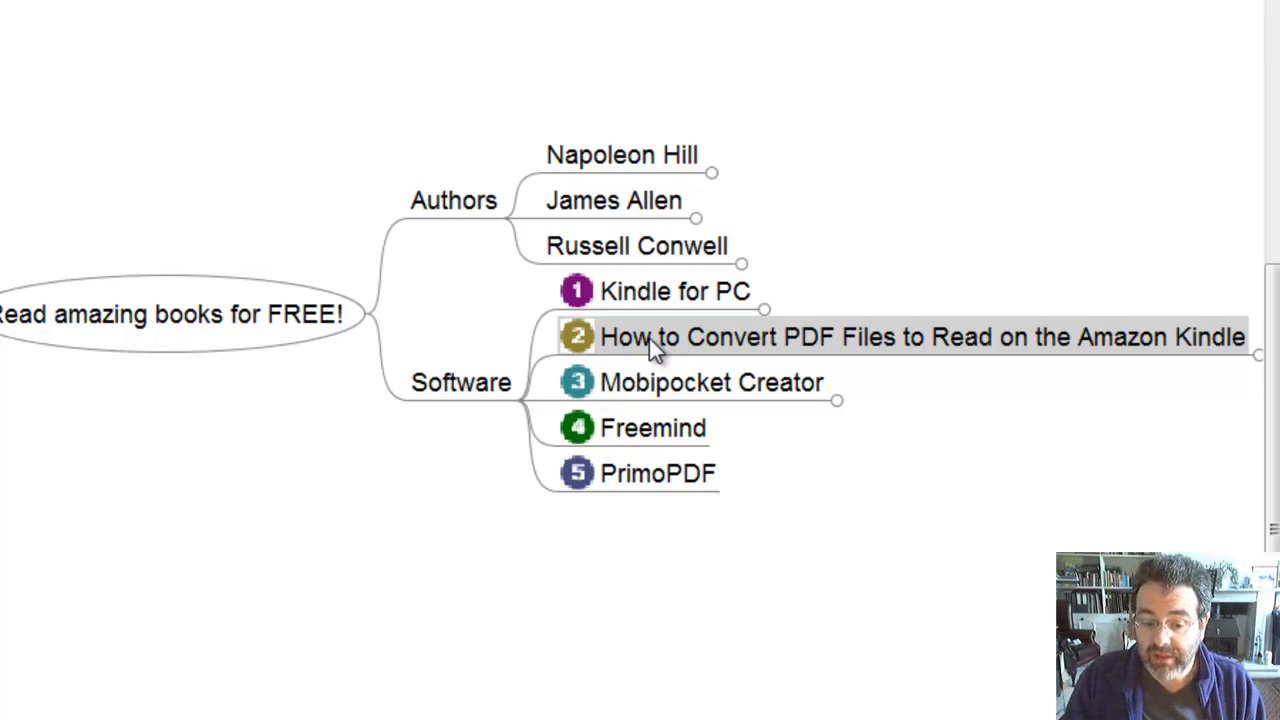
mouse_move(850, 276)
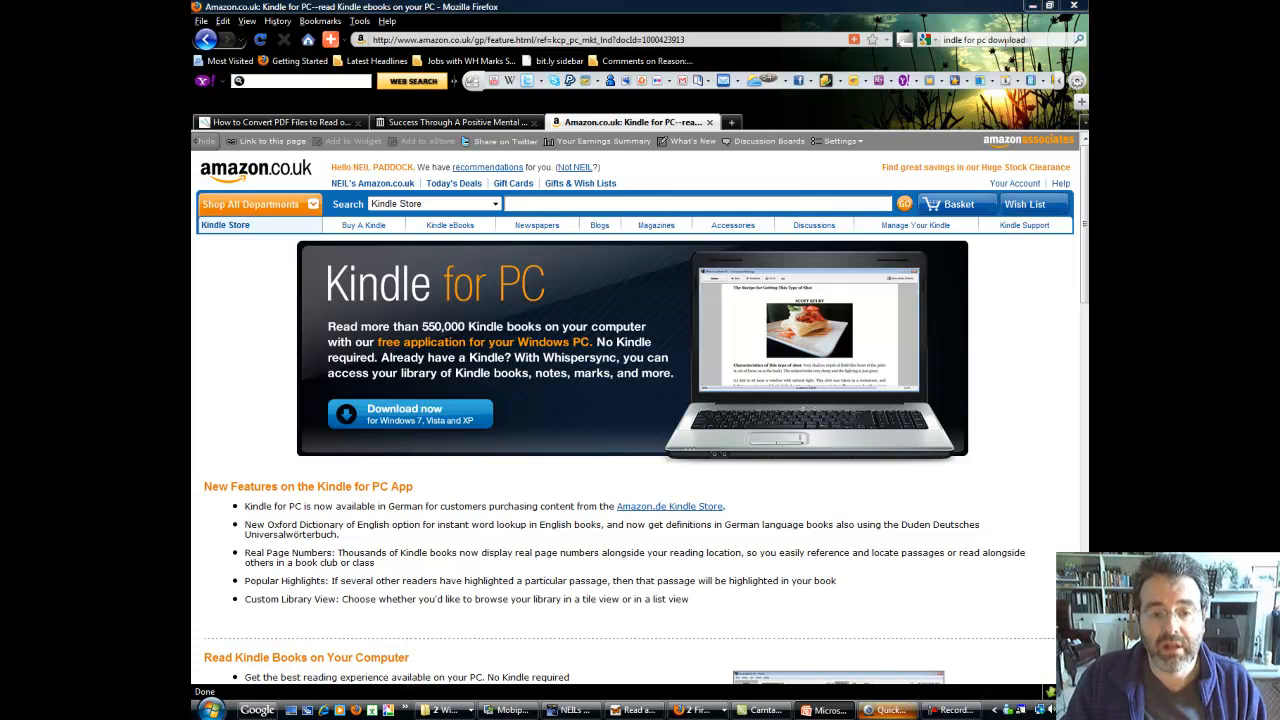
mouse_move(656, 288)
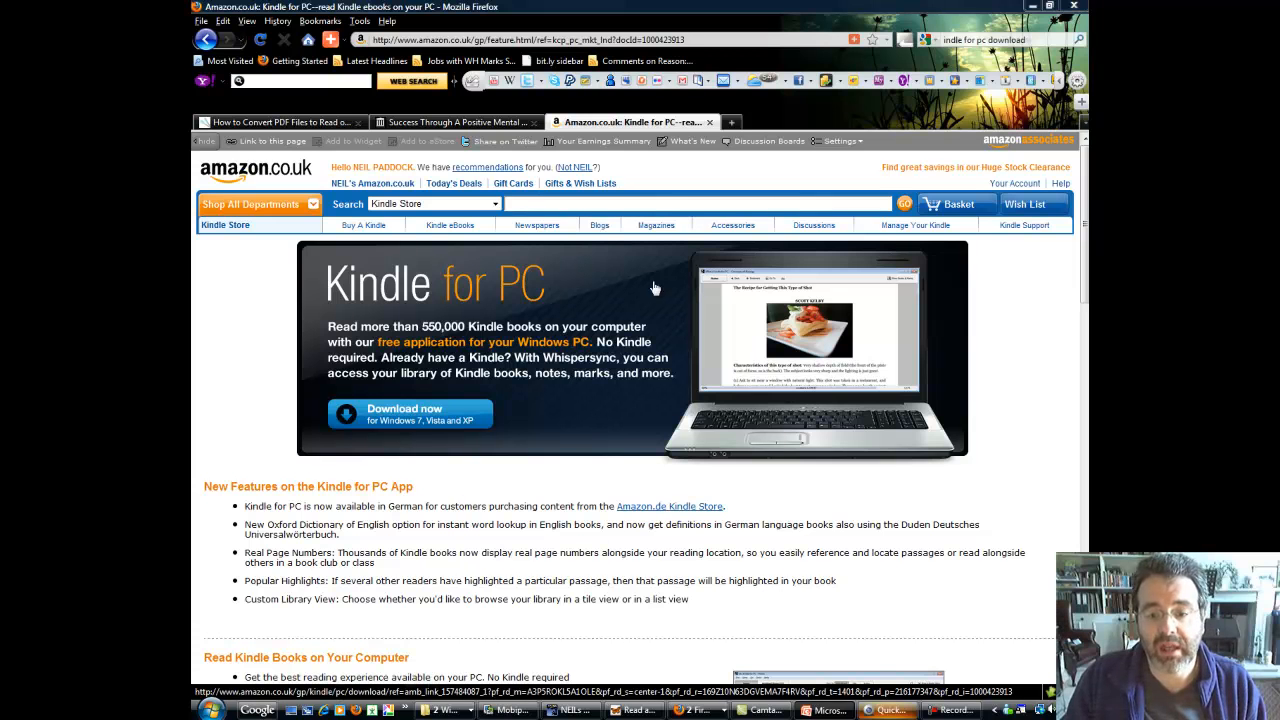
mouse_move(656, 468)
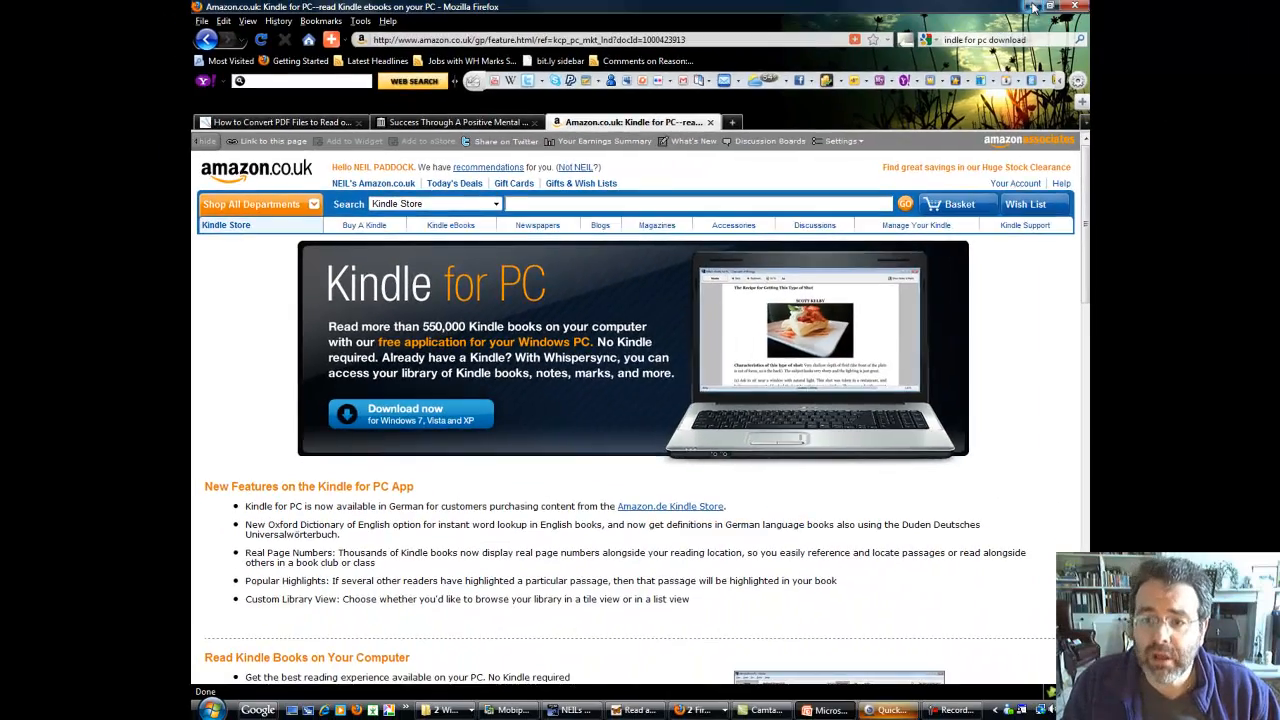
Step: Switch to Firefox showing the Amazon.co.uk Kindle for PC page
left_click(1050, 8)
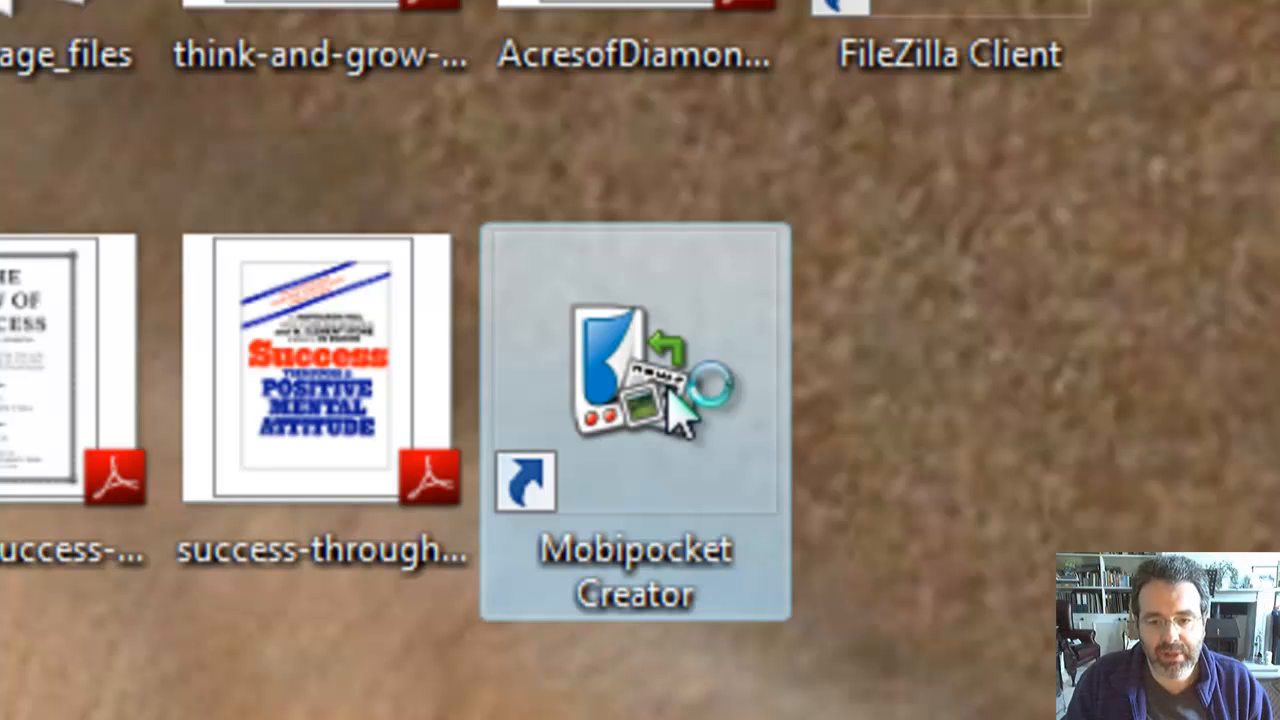
Step: Launch Mobipocket Creator from its desktop shortcut and maximize the window
double_click(634, 380)
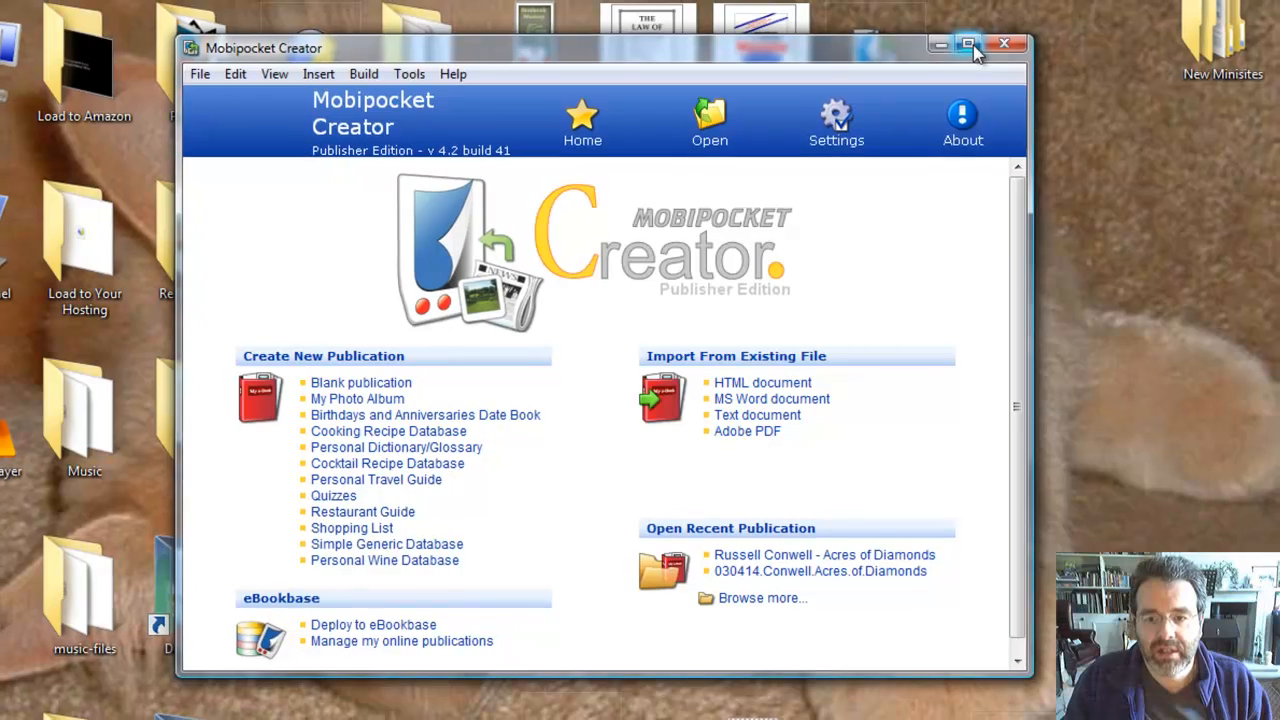
left_click(968, 44)
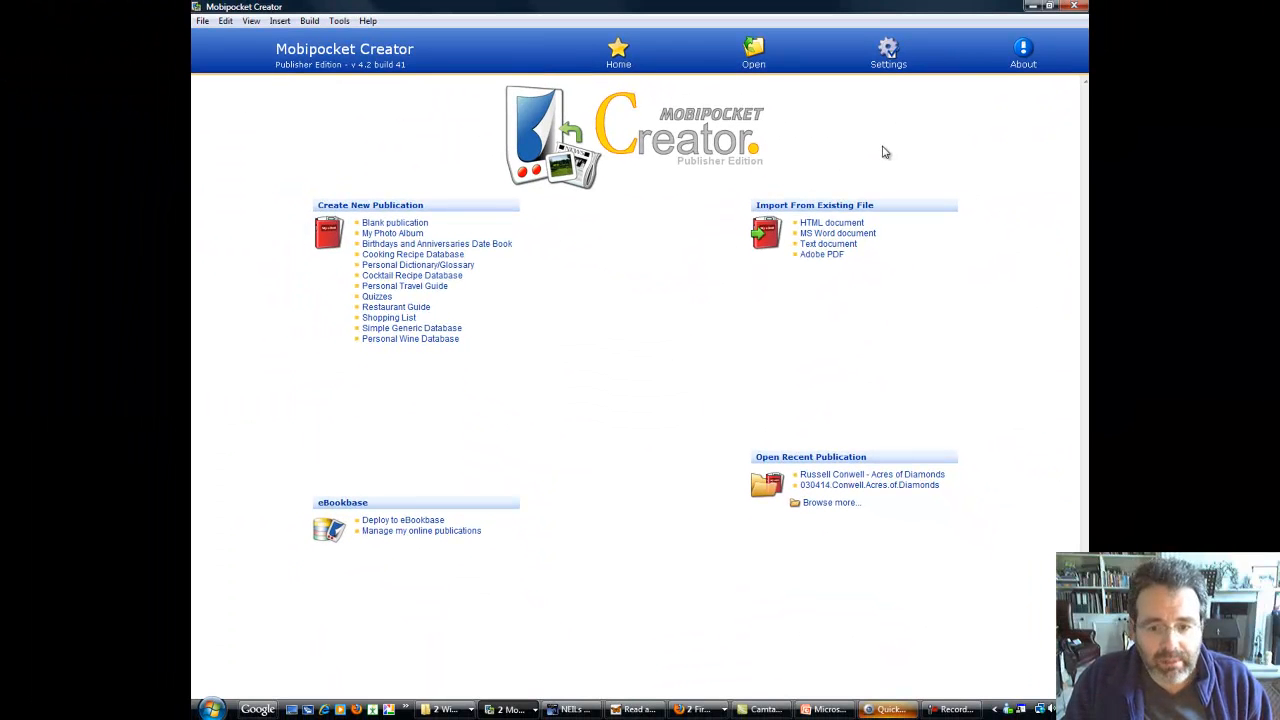
mouse_move(870, 164)
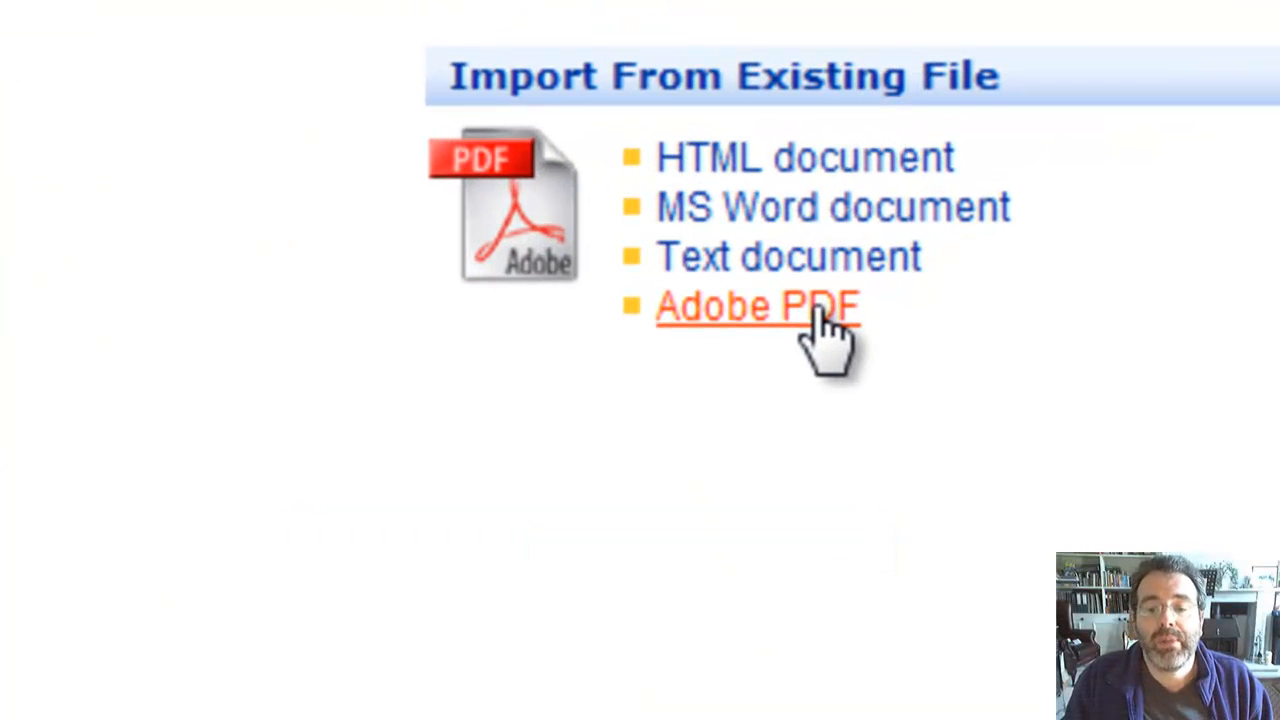
Step: Import AcresofDiamonds.pdf from the Desktop via Adobe PDF, creating the Acres of Diamonds publication
left_click(758, 306)
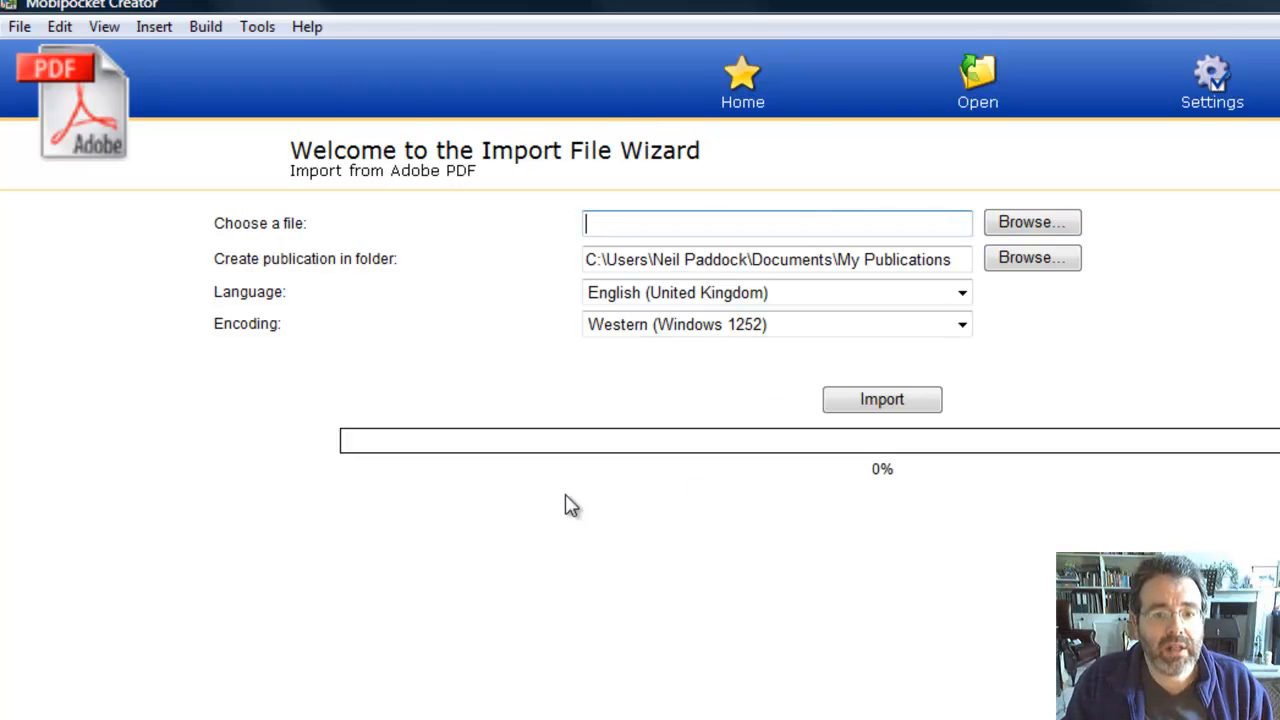
mouse_move(748, 546)
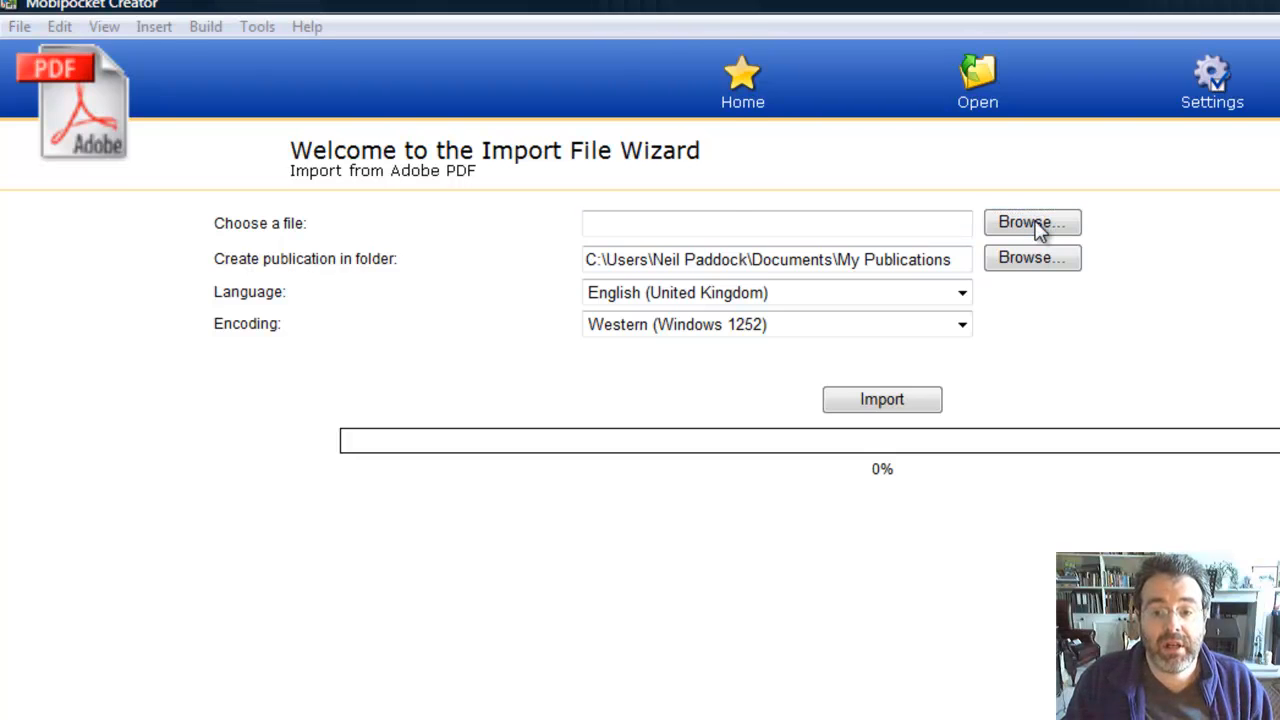
left_click(1032, 222)
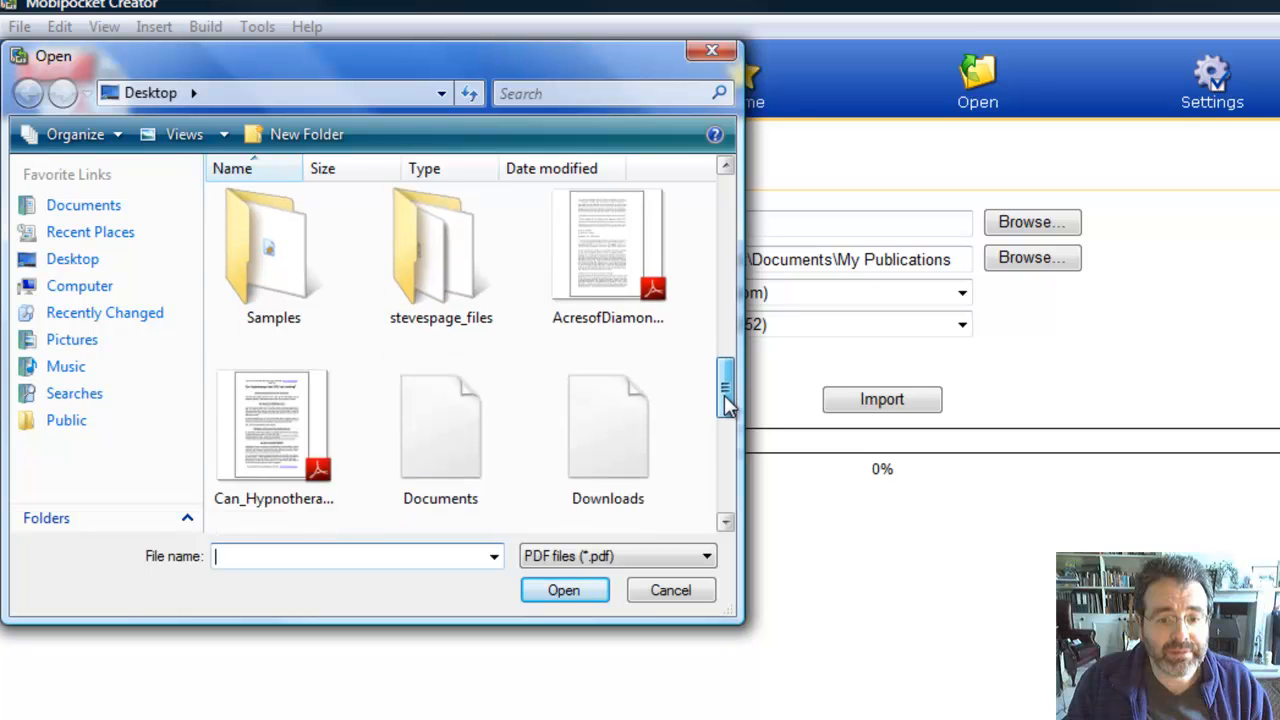
scroll("down", 3)
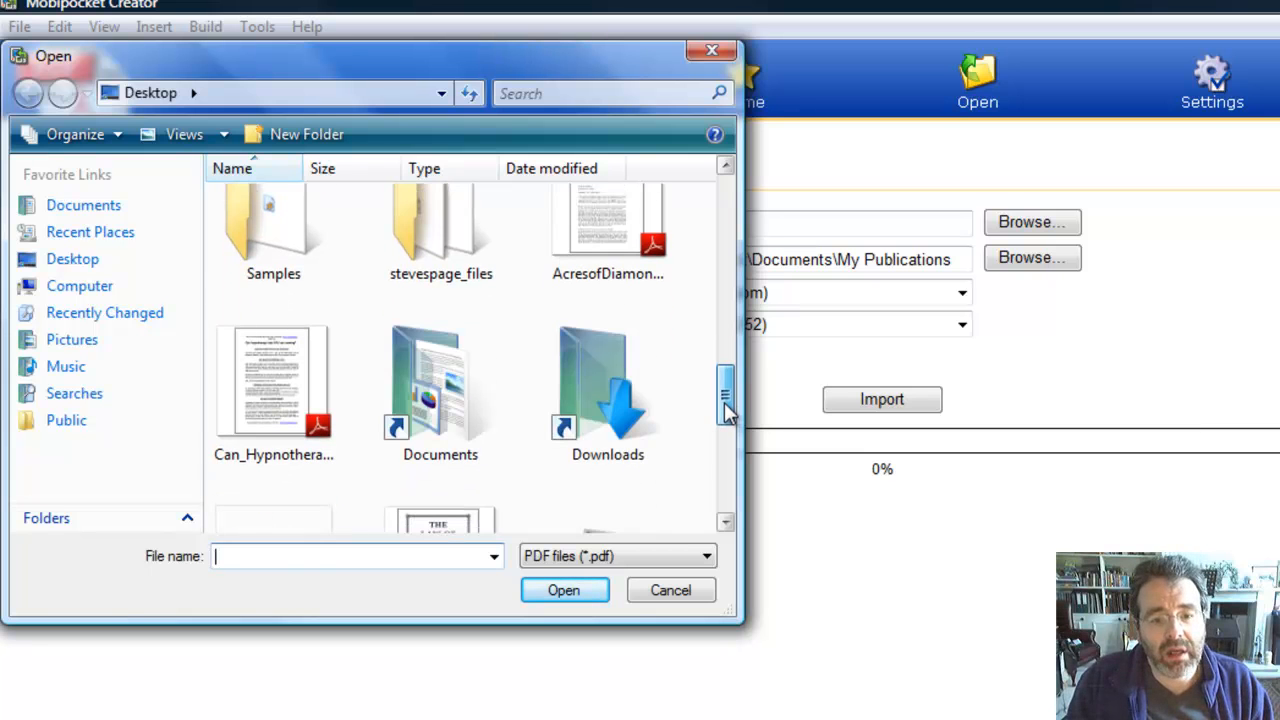
scroll("down", 3)
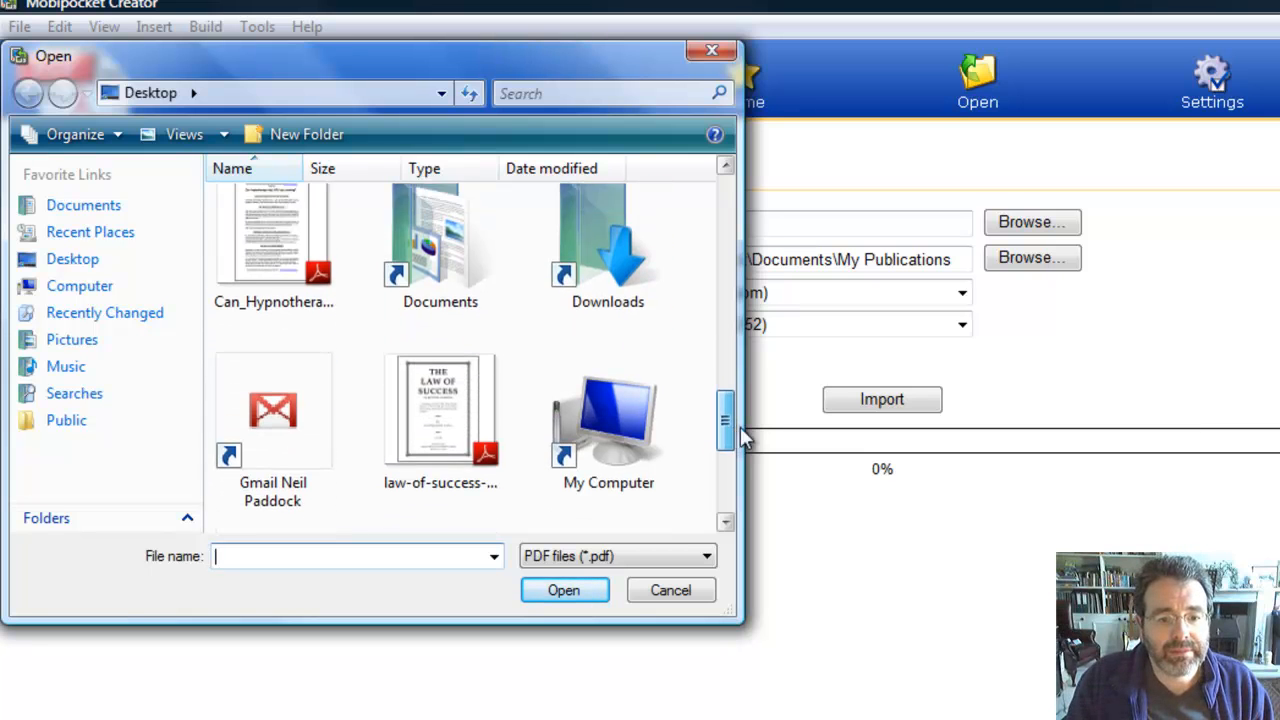
left_click(608, 400)
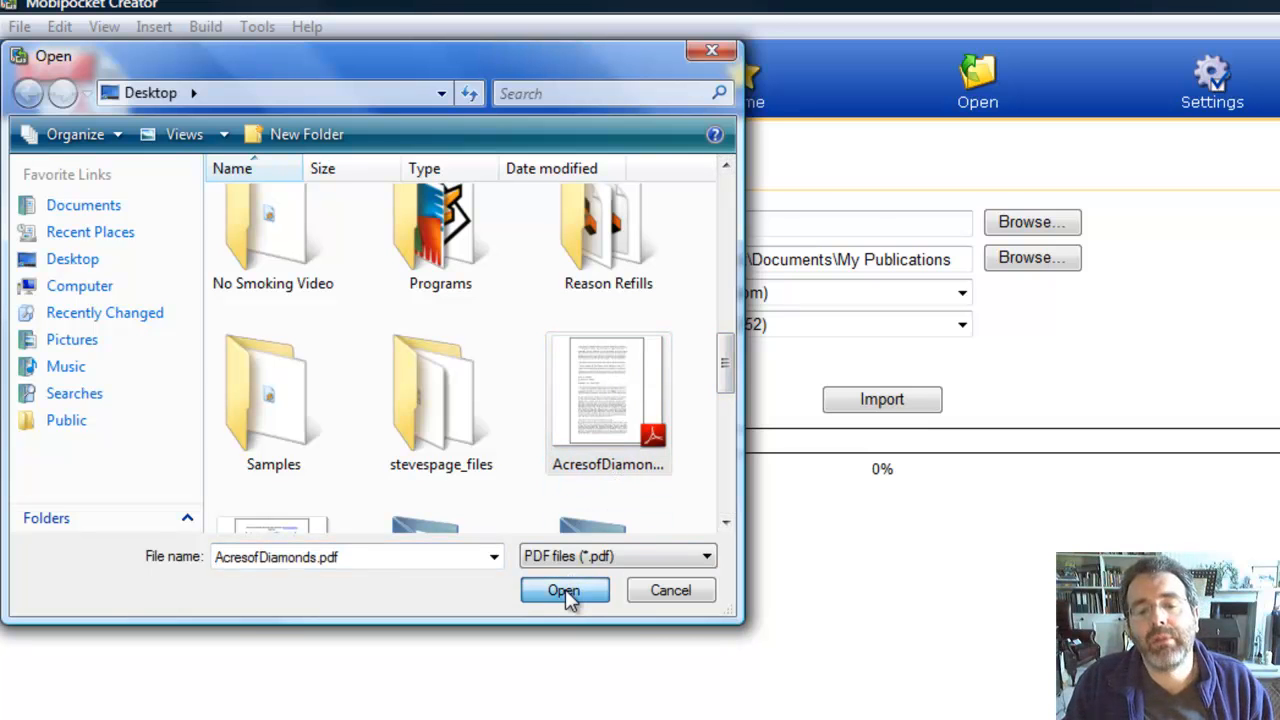
left_click(564, 590)
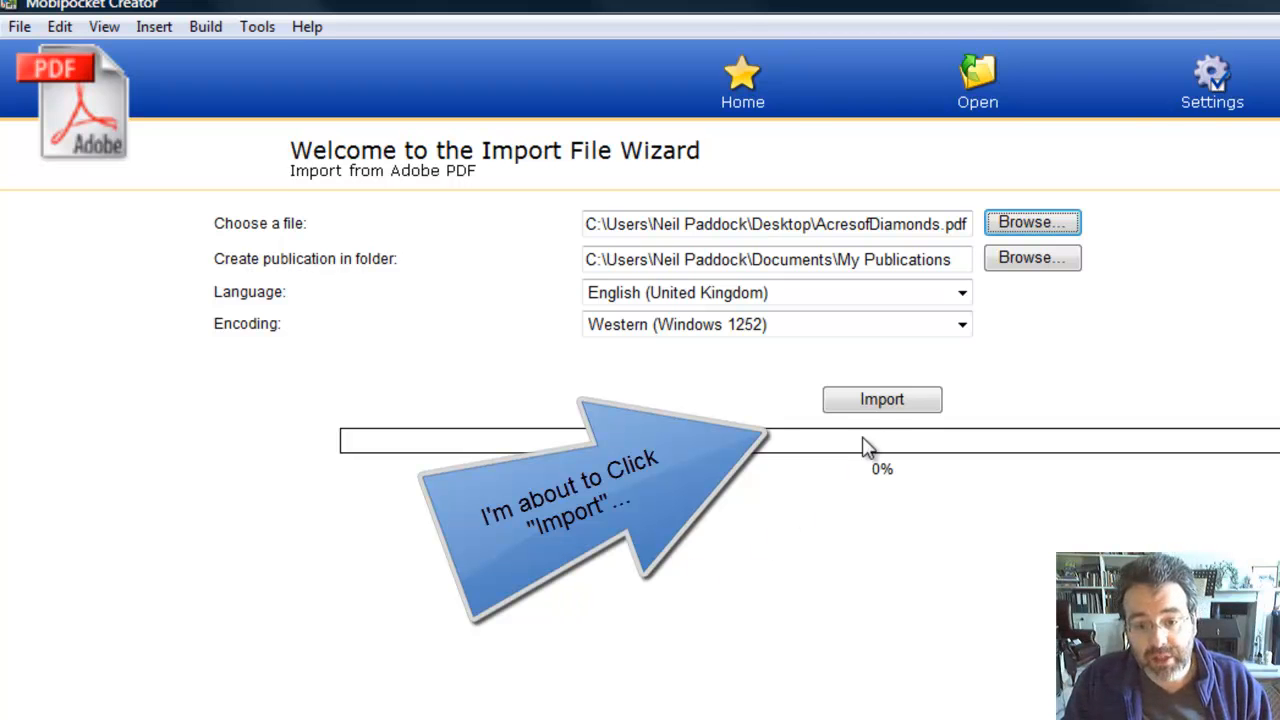
left_click(880, 400)
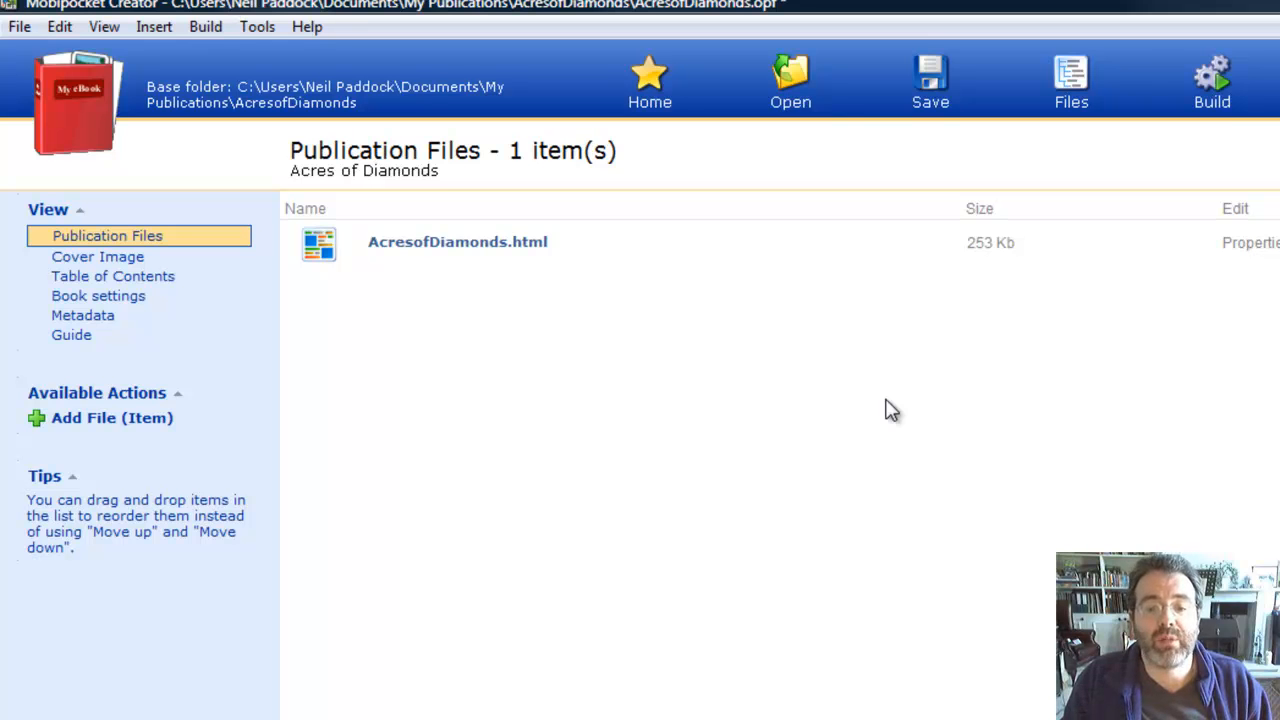
mouse_move(510, 250)
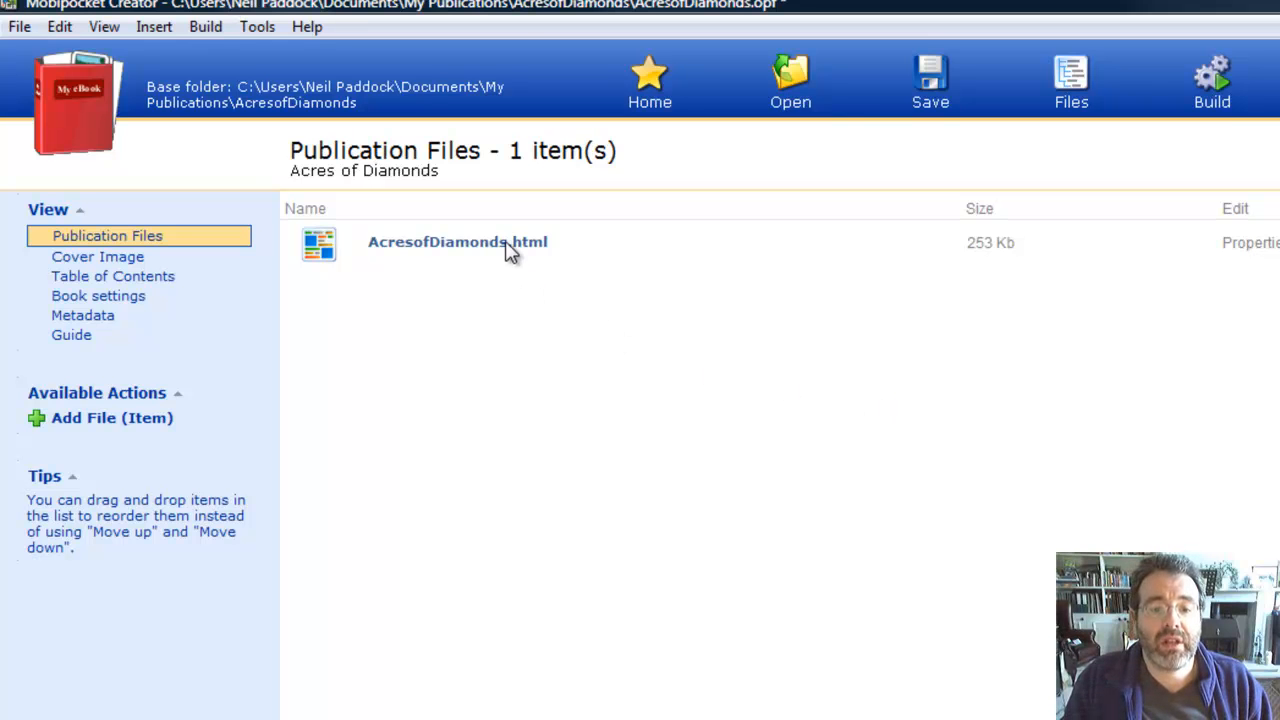
Step: Select AcresofDiamonds.html and go to the Build Publication page
left_click(456, 242)
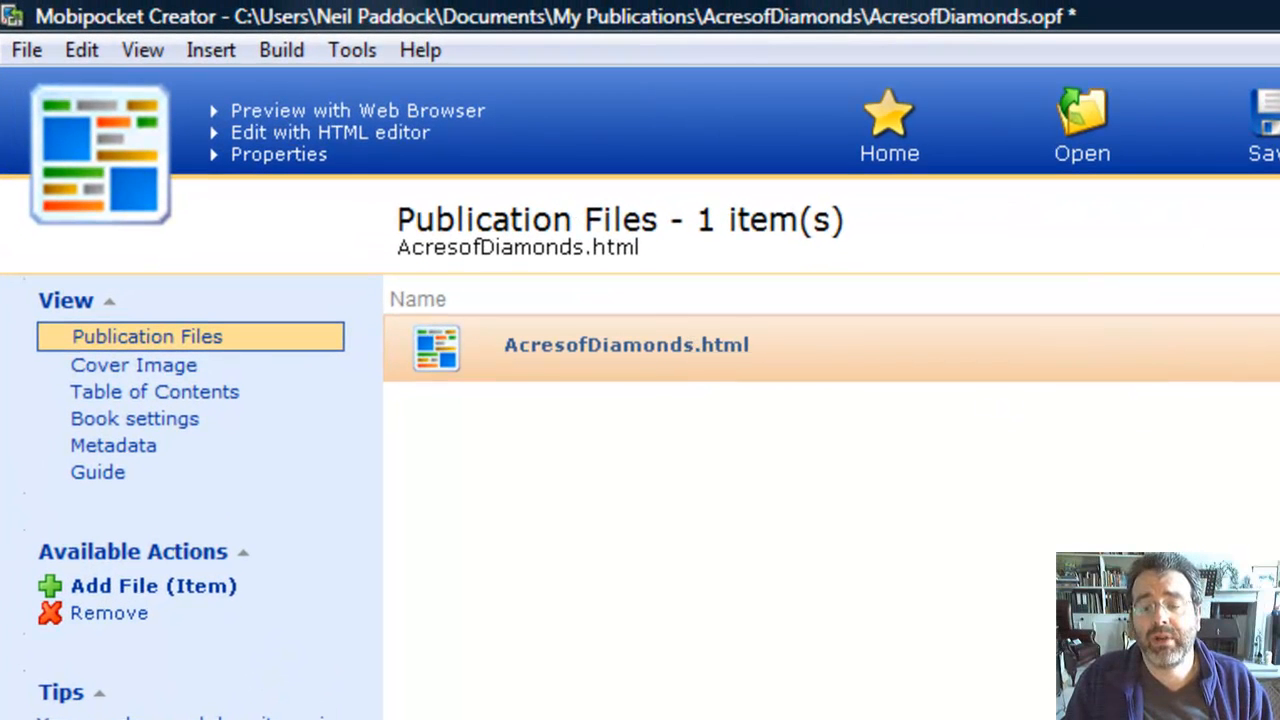
left_click(976, 72)
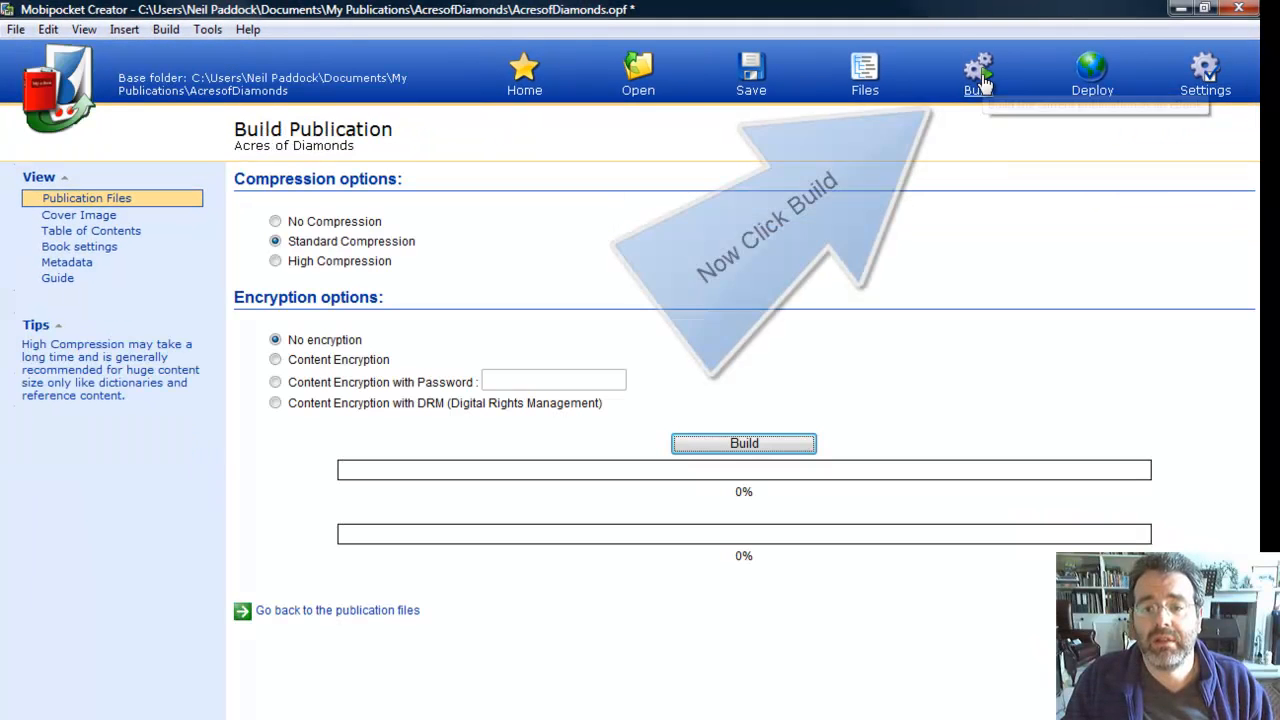
mouse_move(978, 76)
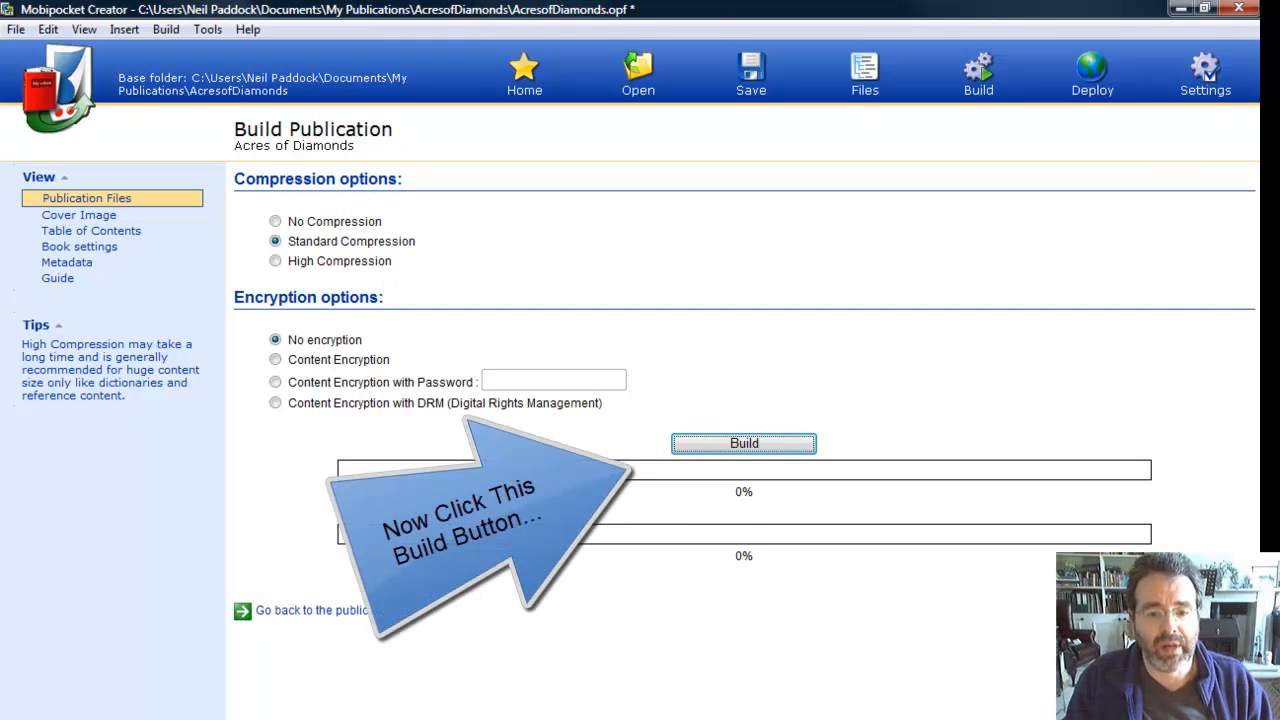
Step: Build the Acres of Diamonds eBook and choose to open its containing folder
left_click(744, 444)
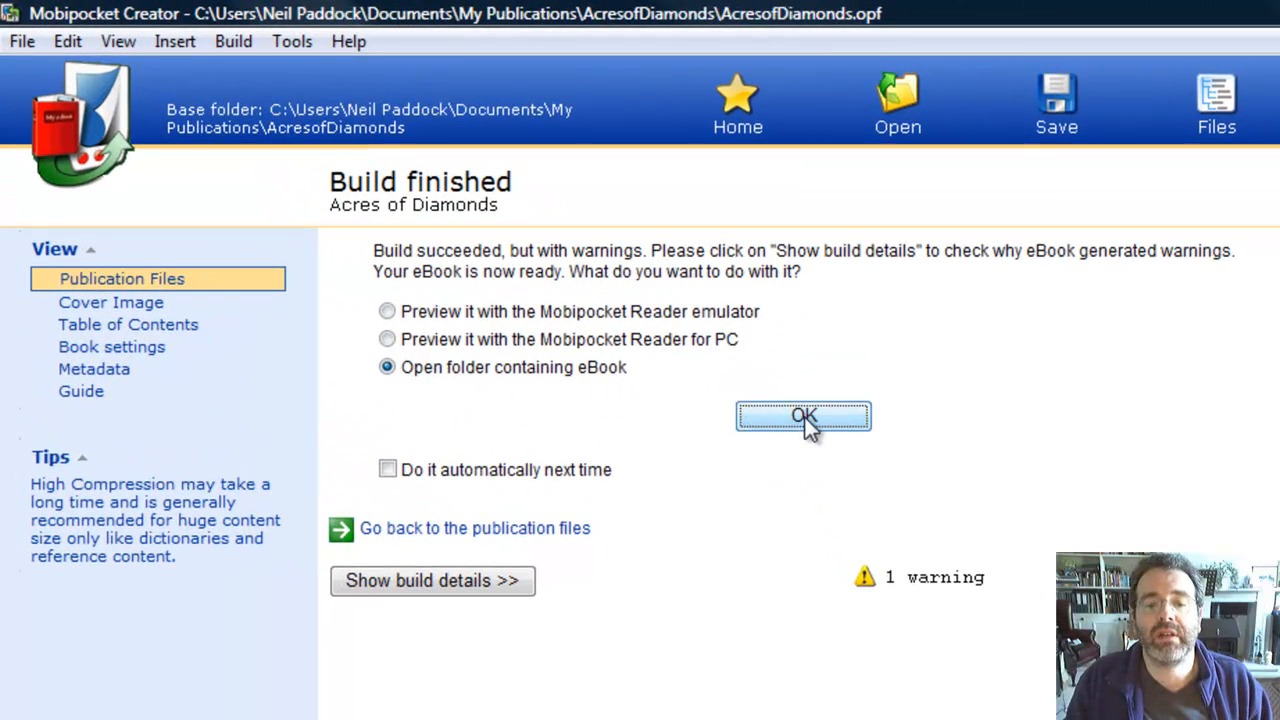
left_click(804, 416)
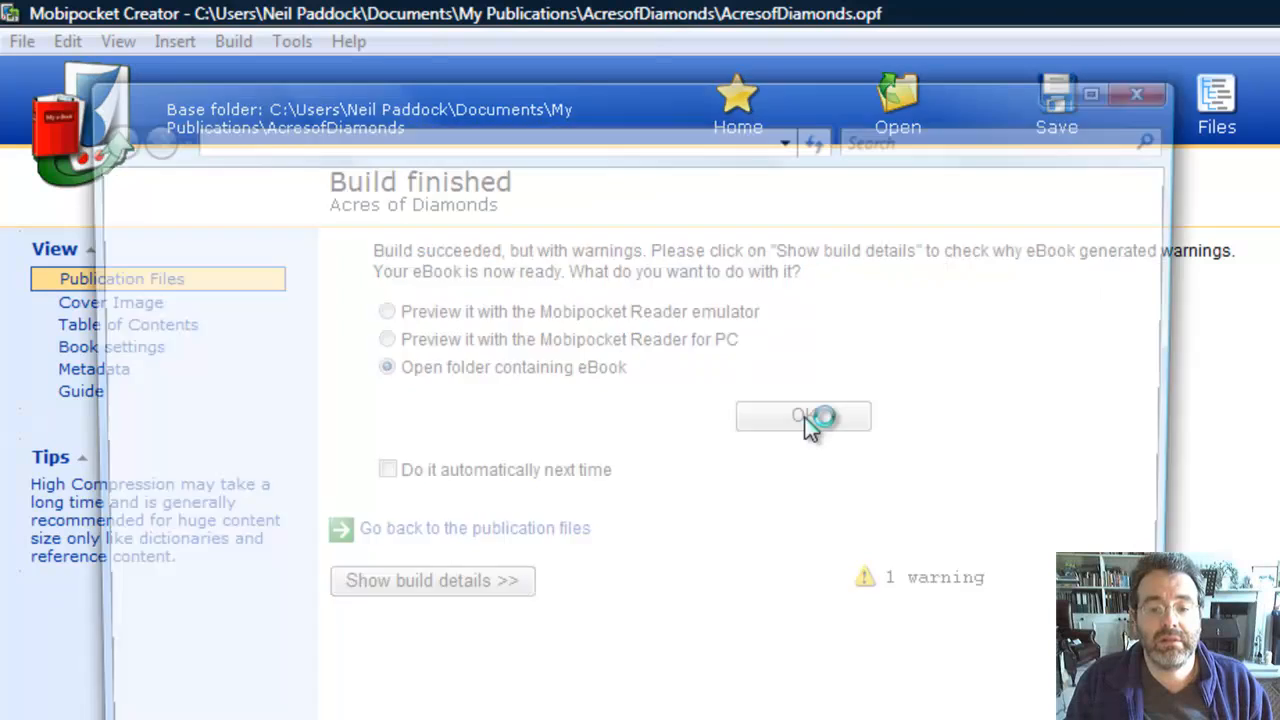
Step: Open AcresofDiamonds.prc with Amazon Kindle for PC, set as the default for such files
left_click(804, 416)
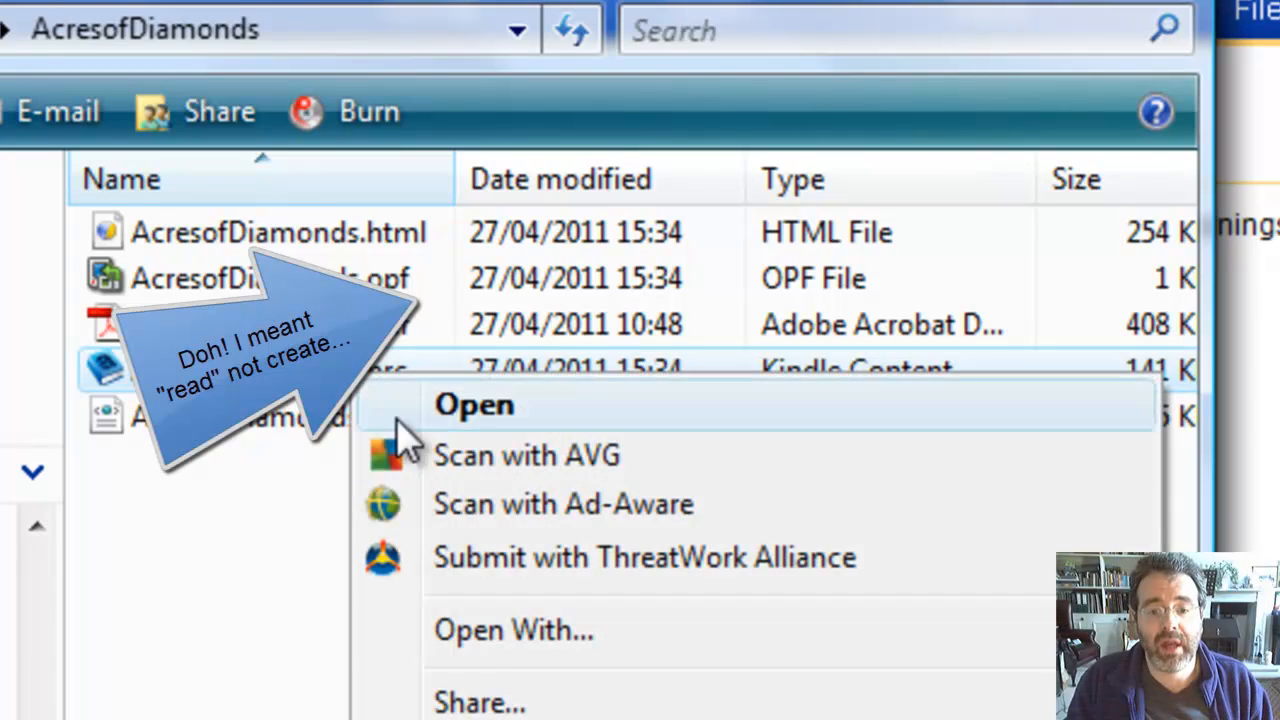
left_click(474, 404)
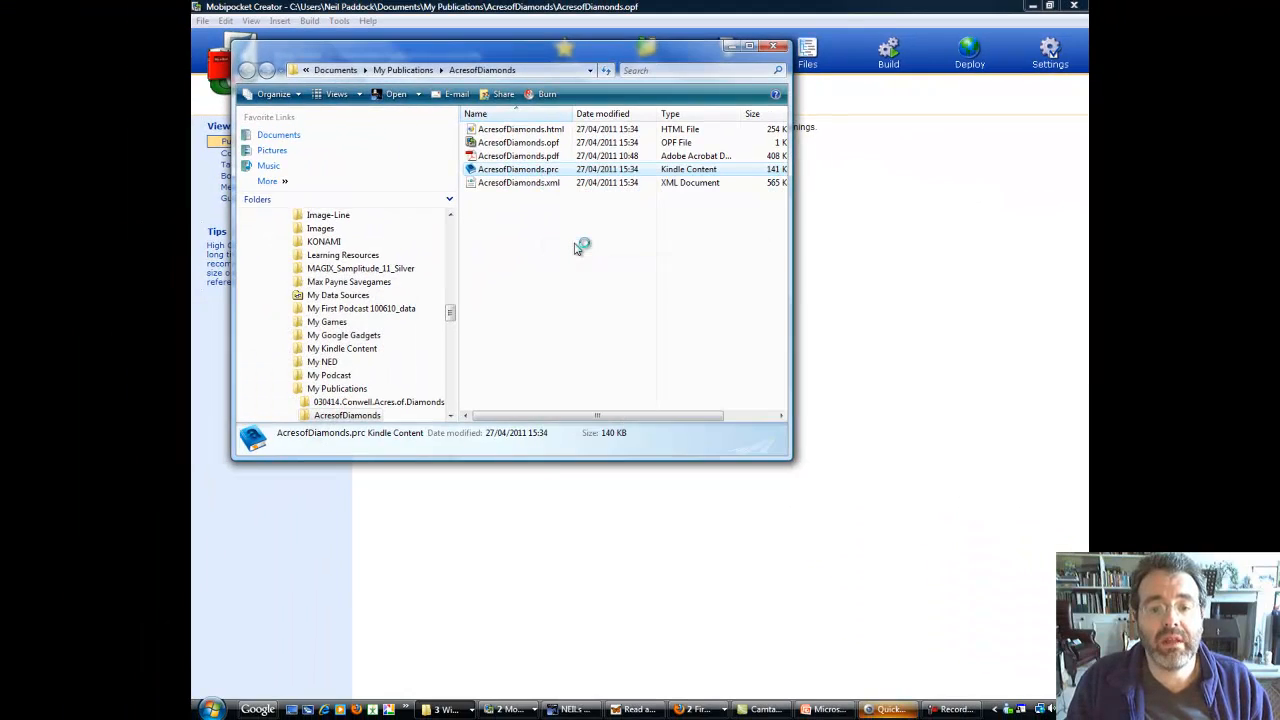
double_click(518, 168)
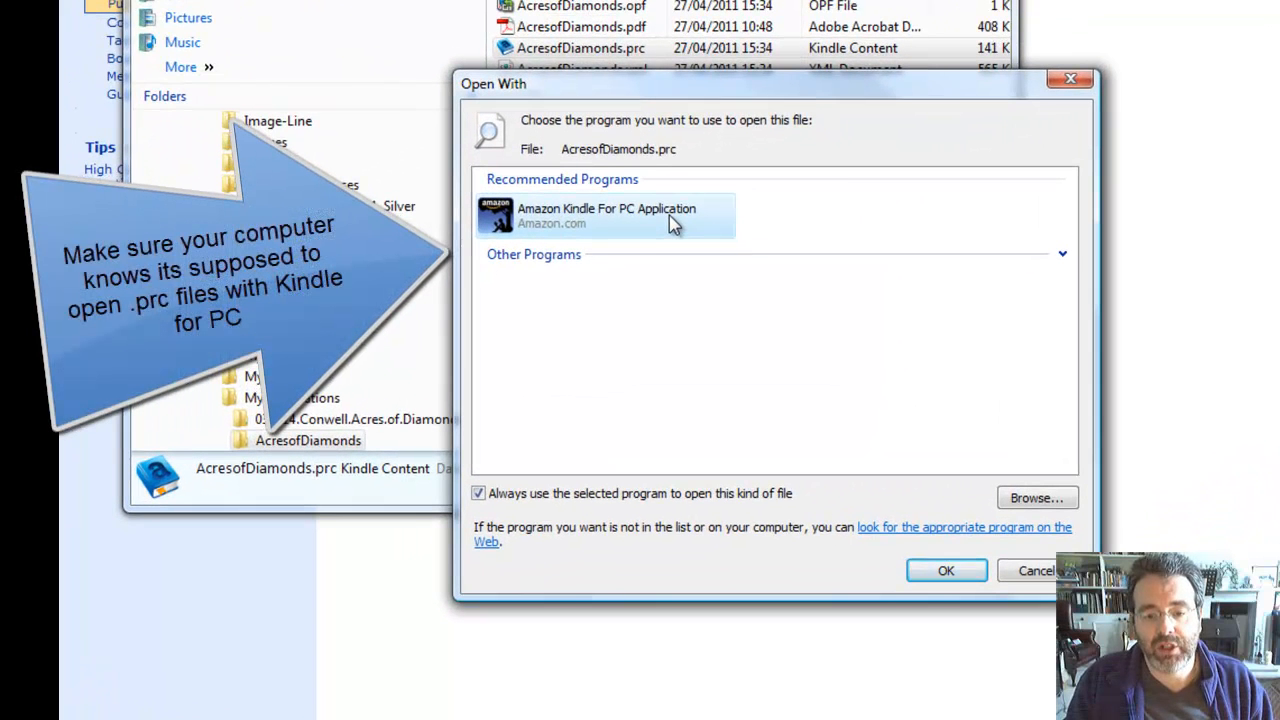
left_click(946, 570)
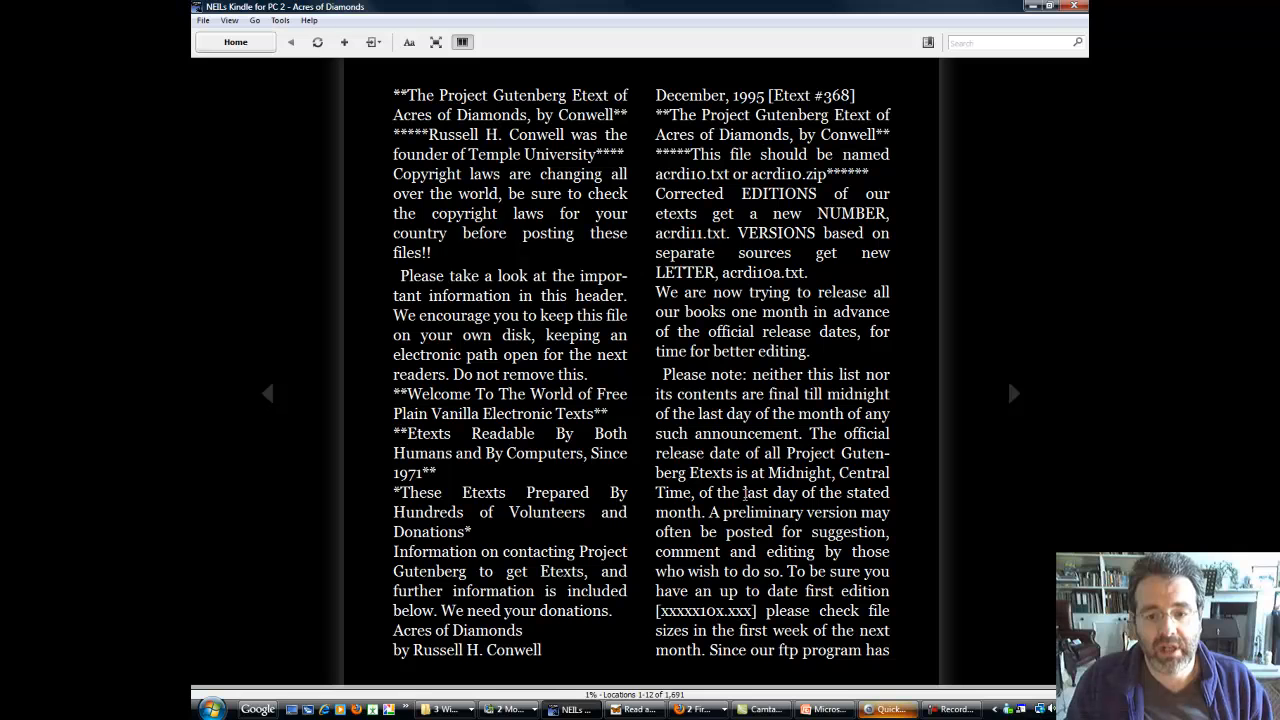
mouse_move(744, 498)
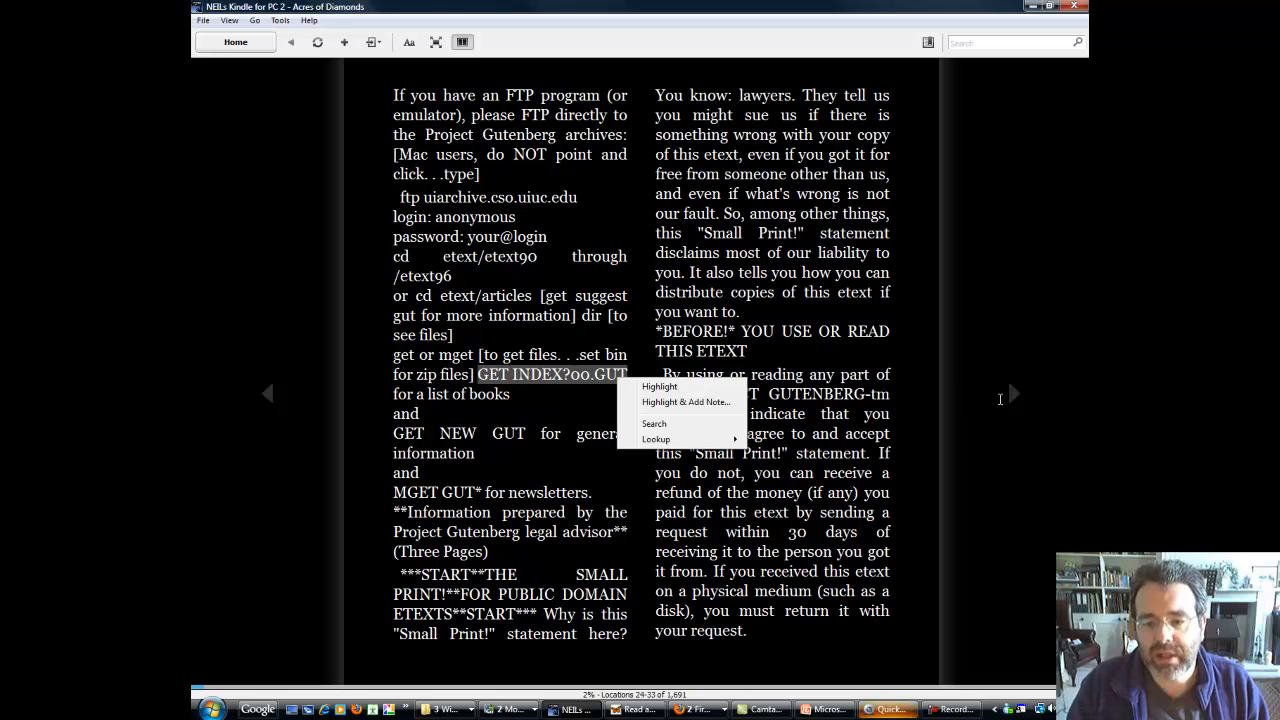
Step: Switch the book's colour mode to Sepia in the Aa display settings
left_click(1012, 392)
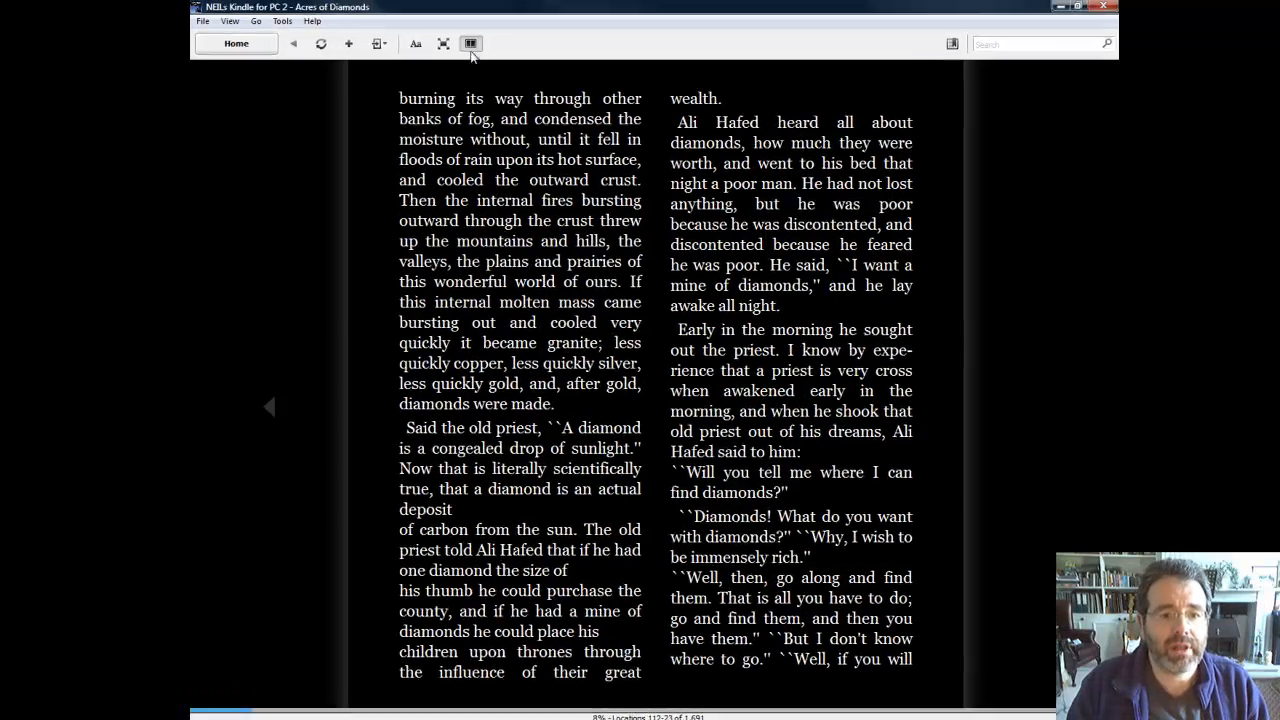
left_click(472, 44)
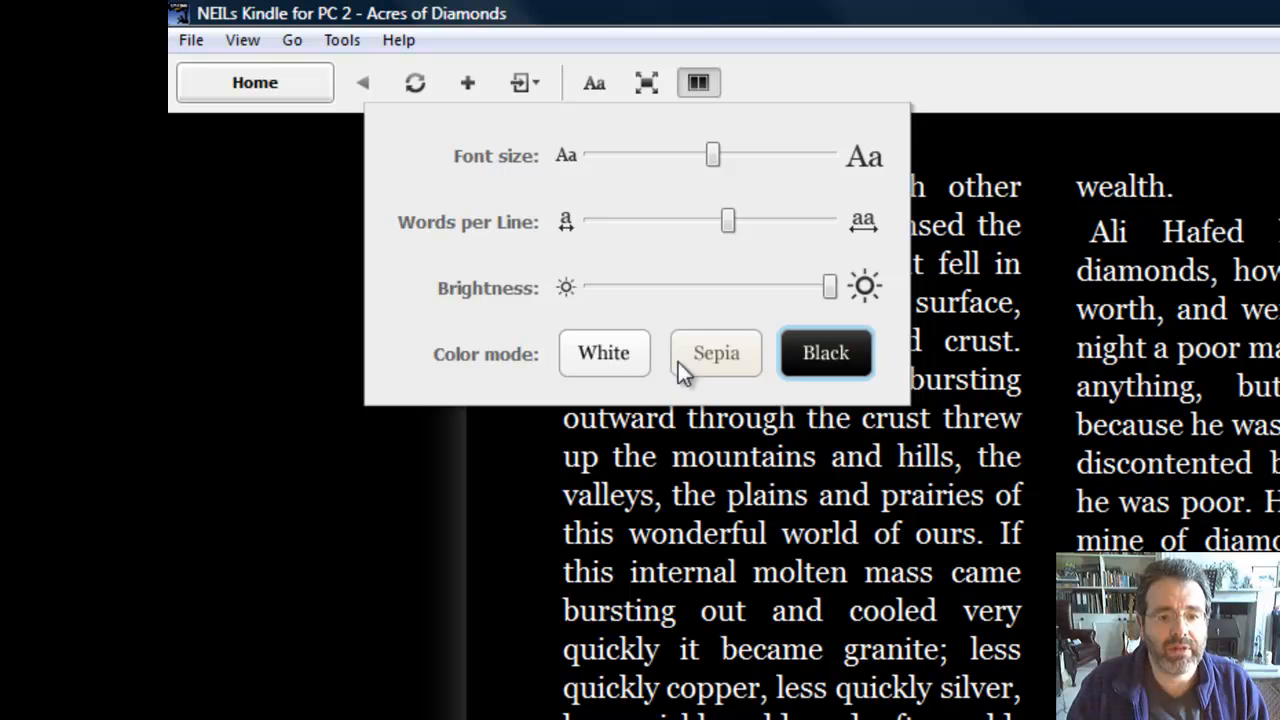
left_click(716, 352)
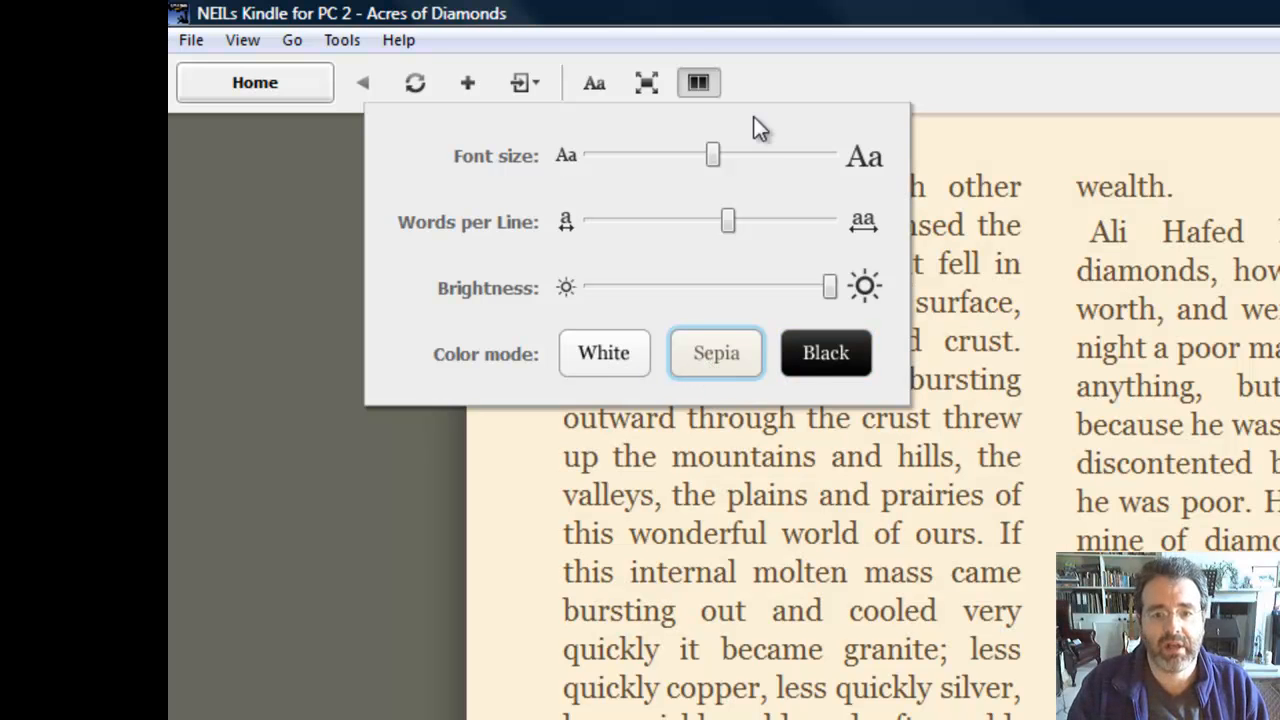
left_click(594, 82)
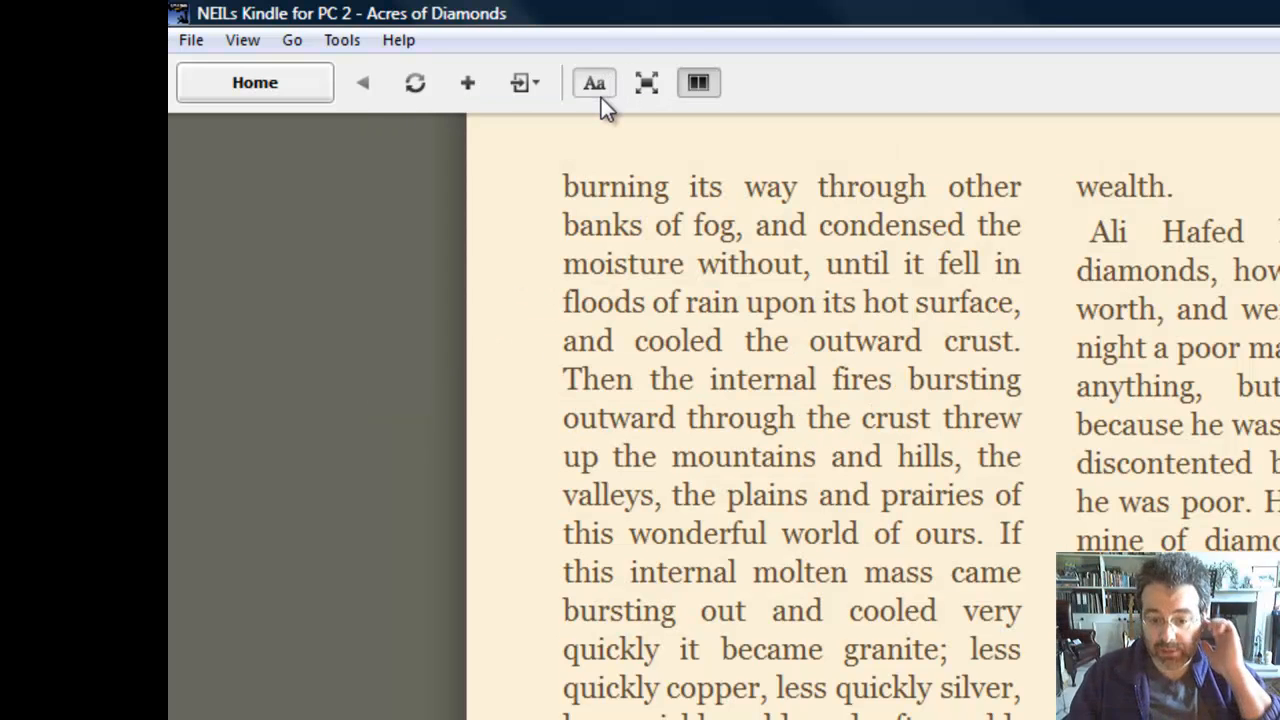
mouse_move(594, 84)
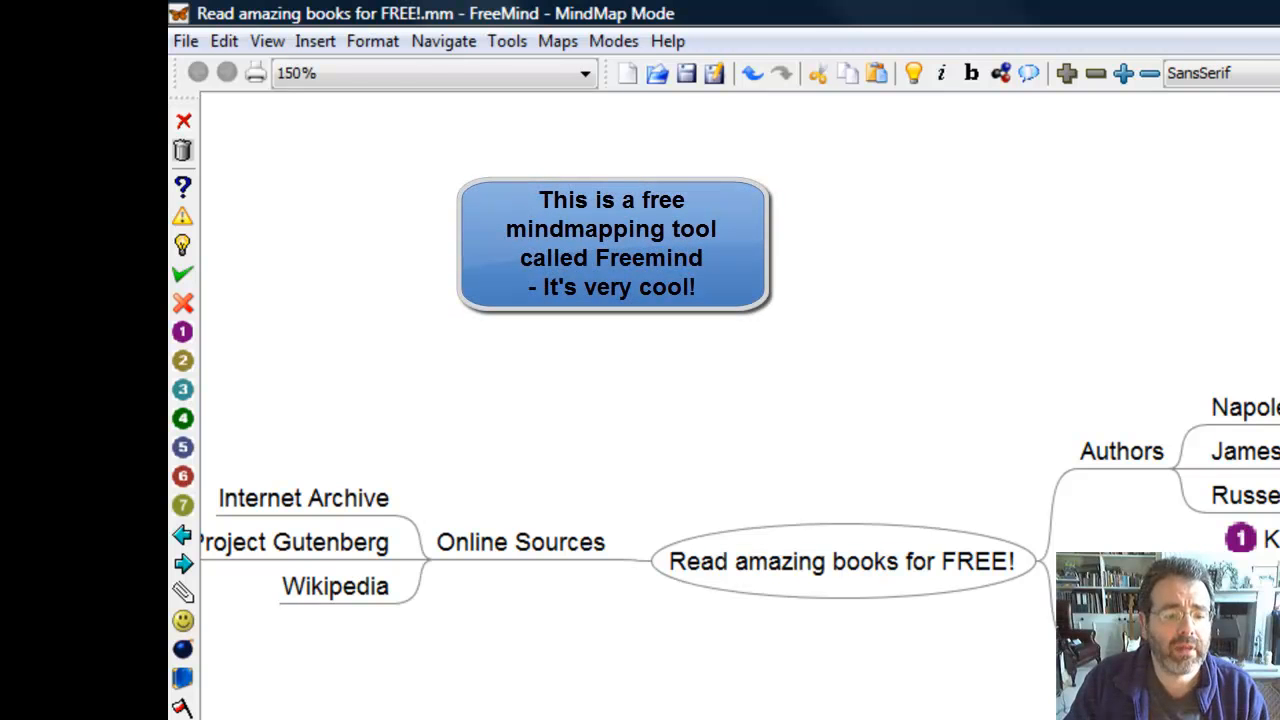
Step: Select the Mobipocket Creator node under the Software branch of the mind map
left_click(844, 560)
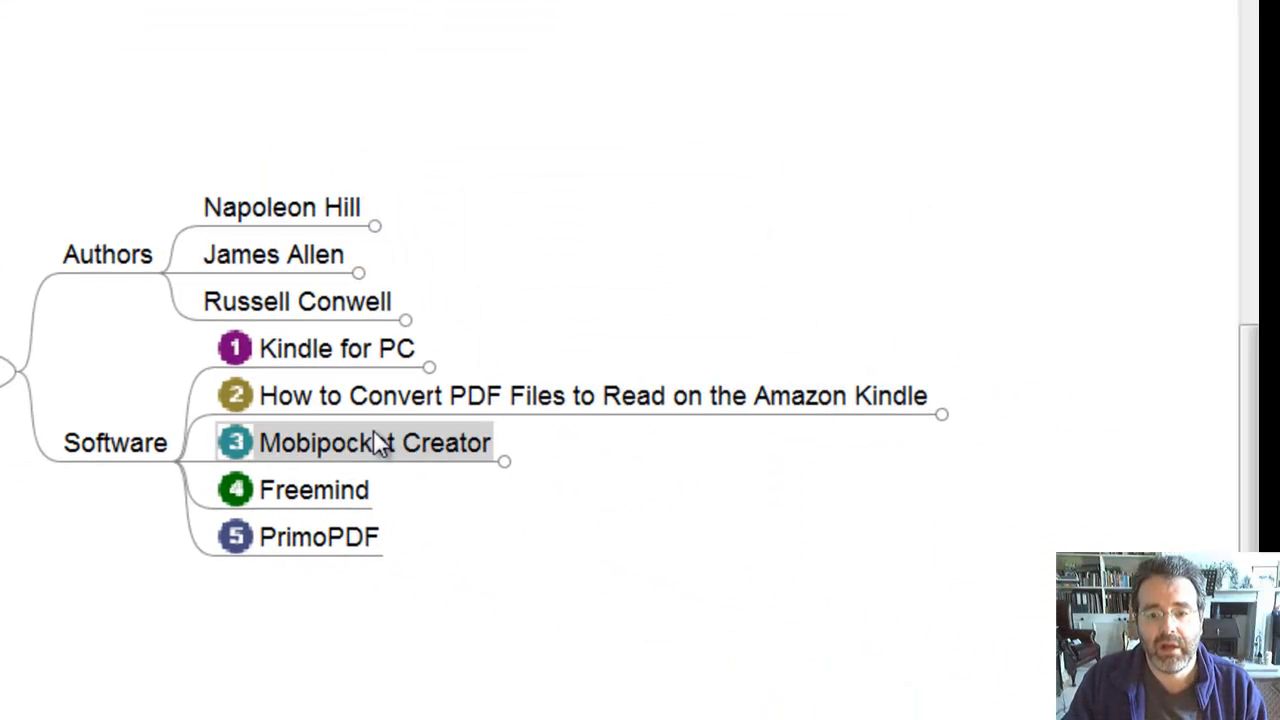
mouse_move(408, 456)
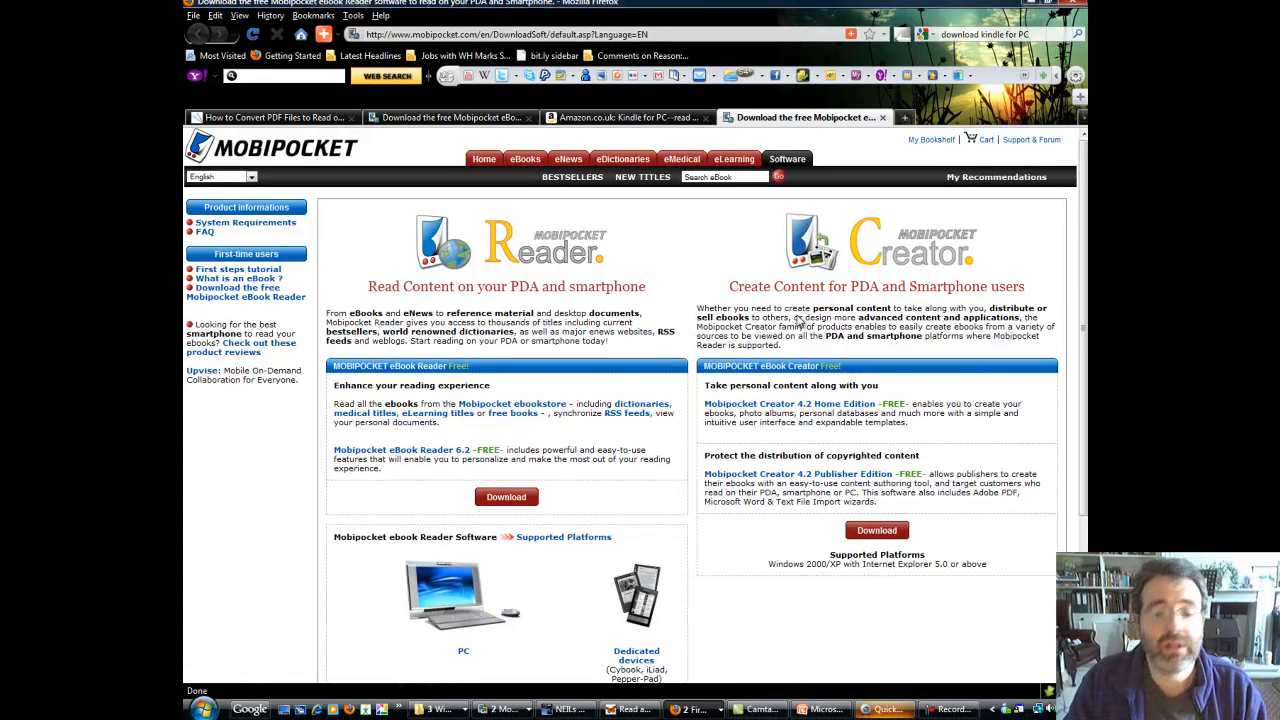
mouse_move(796, 316)
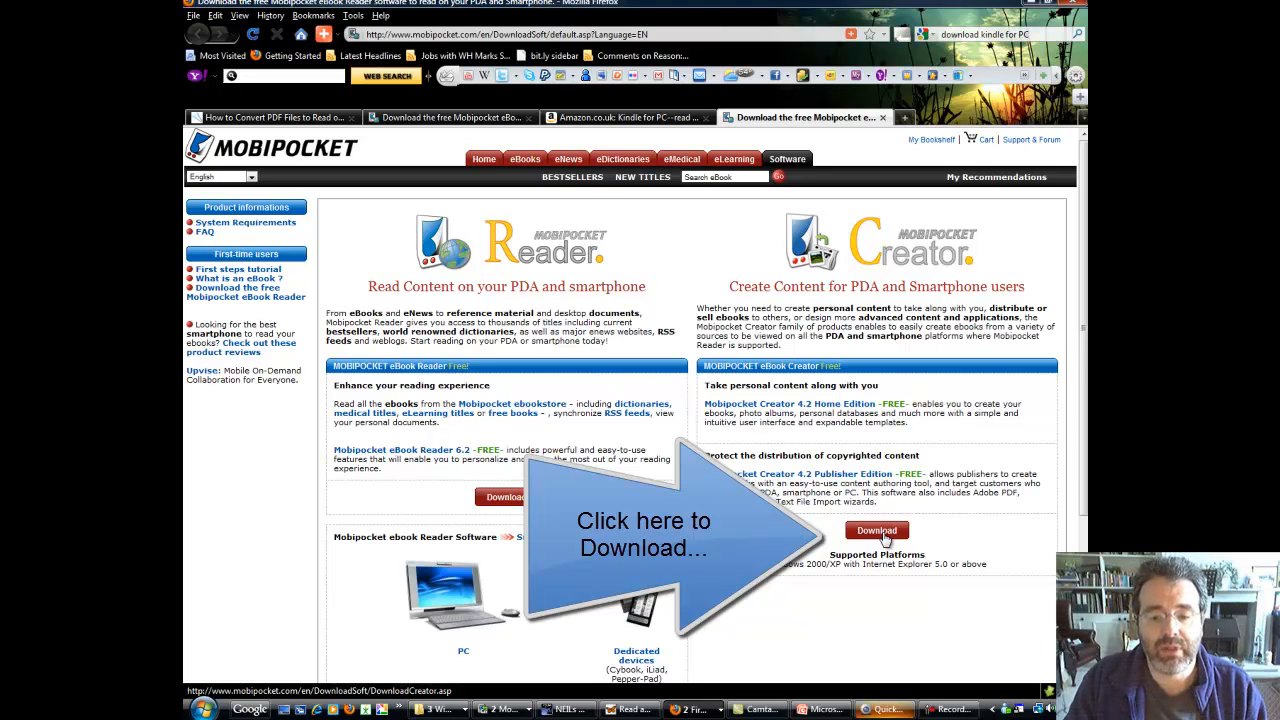
Step: Request the free Mobipocket Creator download from the Mobipocket download page
left_click(876, 530)
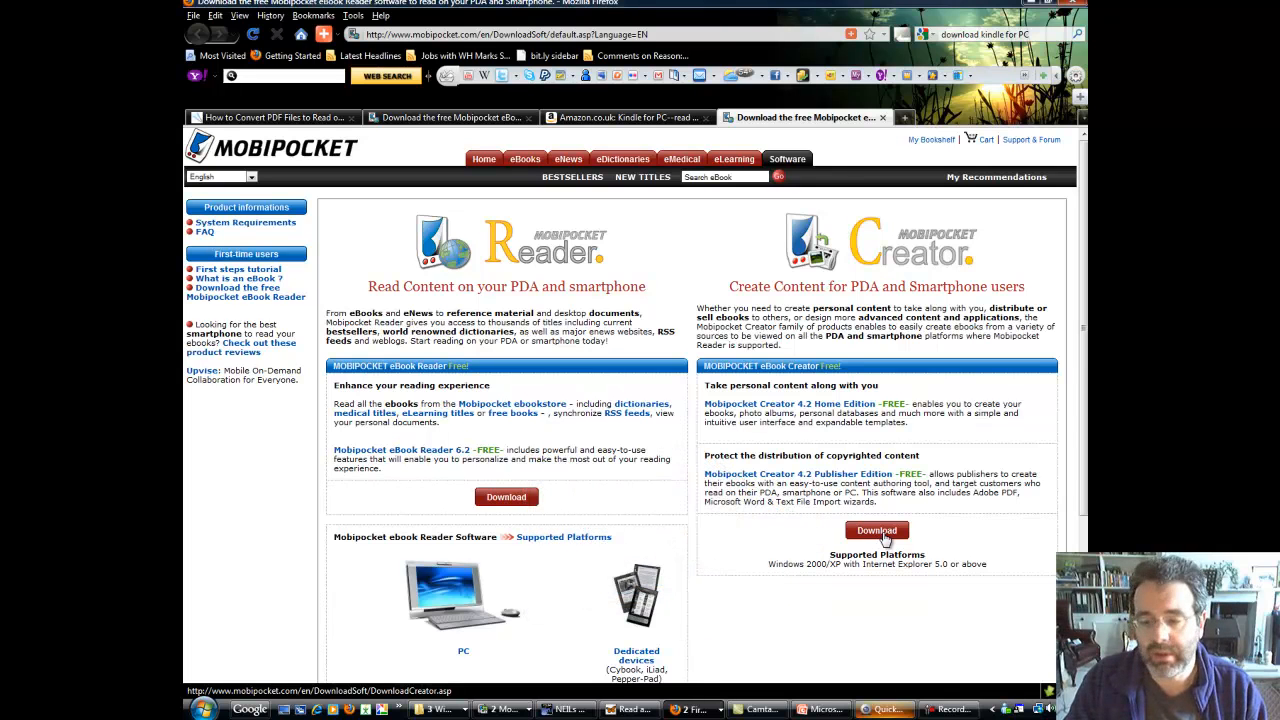